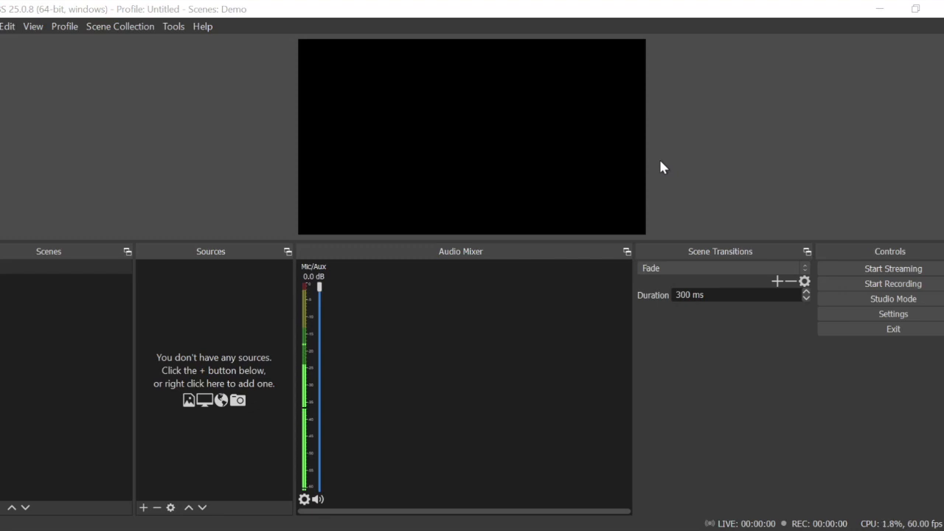
mouse_move(669, 180)
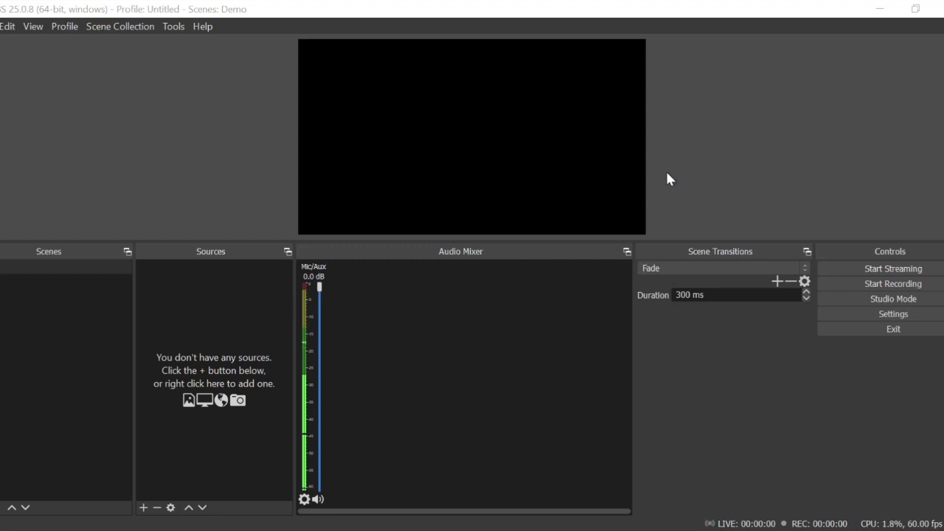
mouse_move(838, 305)
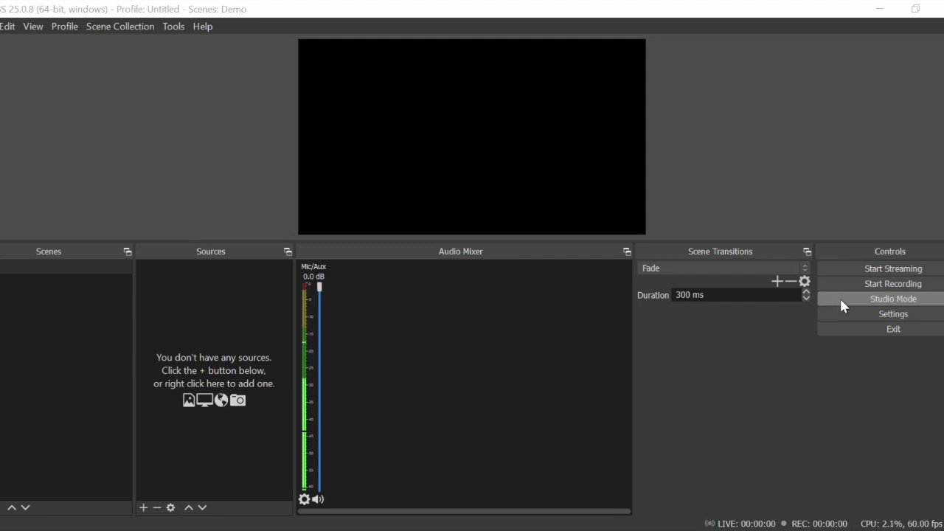
- Enable Studio Mode, toggle it off and back on, leaving preview and program views side by side
left_click(892, 298)
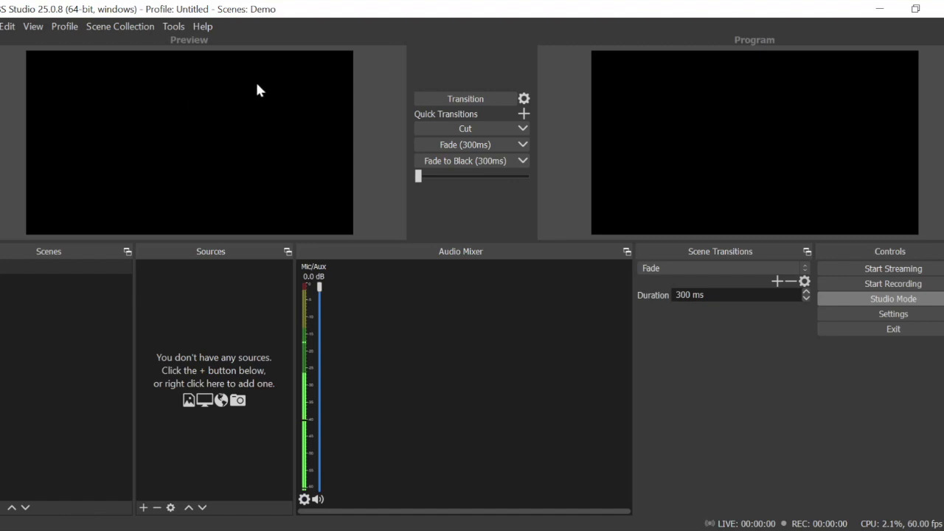
mouse_move(734, 41)
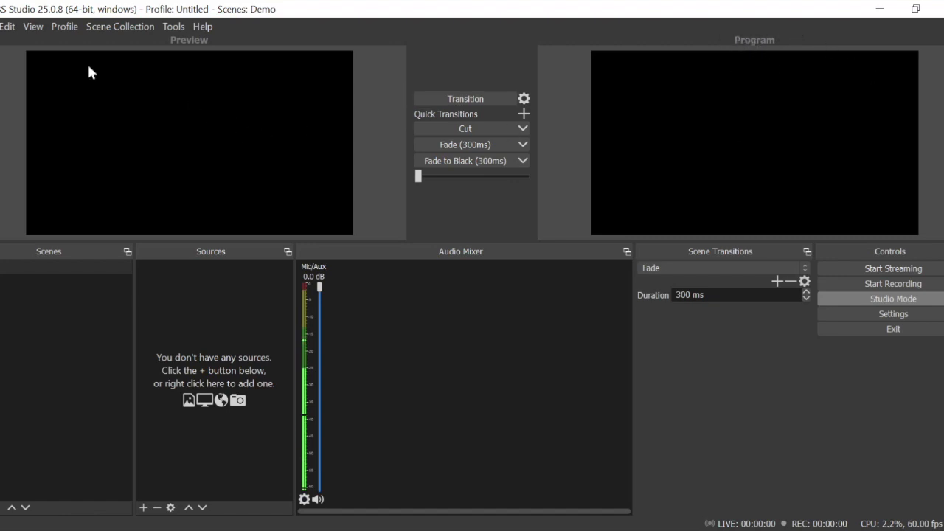
mouse_move(218, 83)
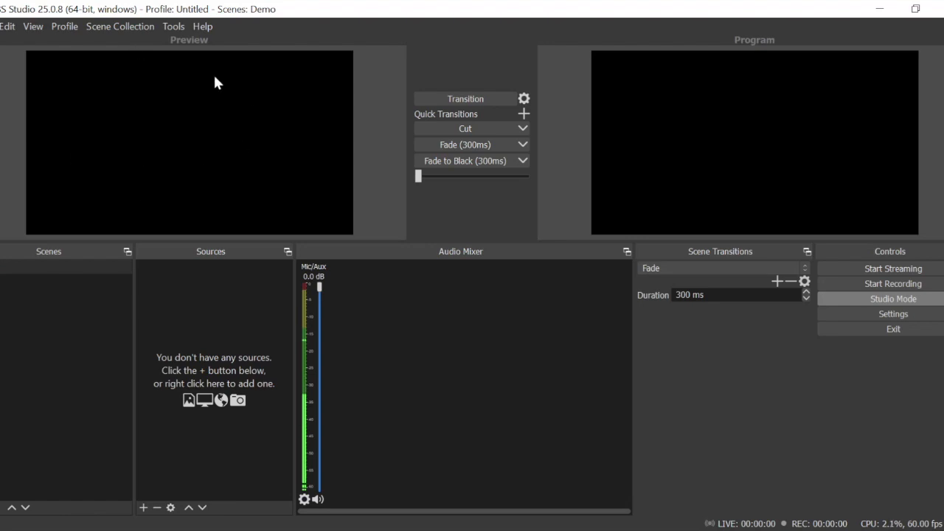
mouse_move(177, 47)
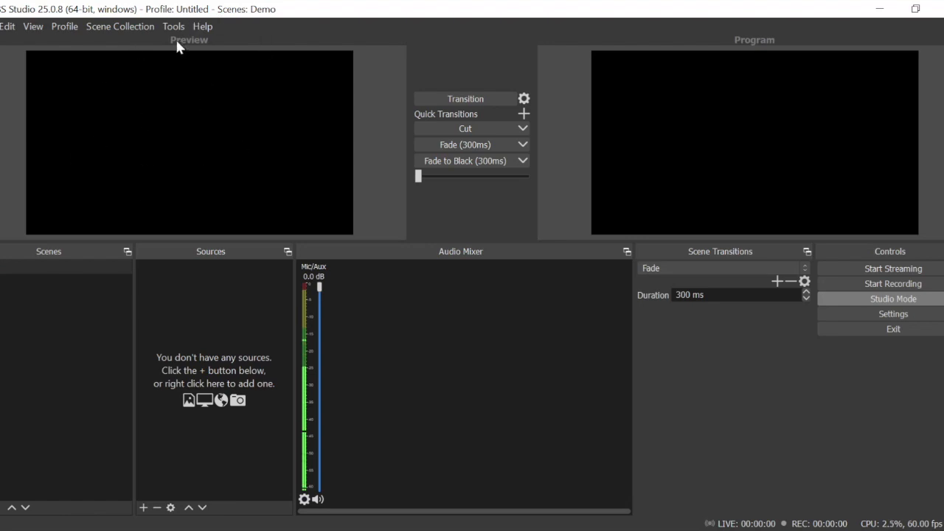
mouse_move(754, 208)
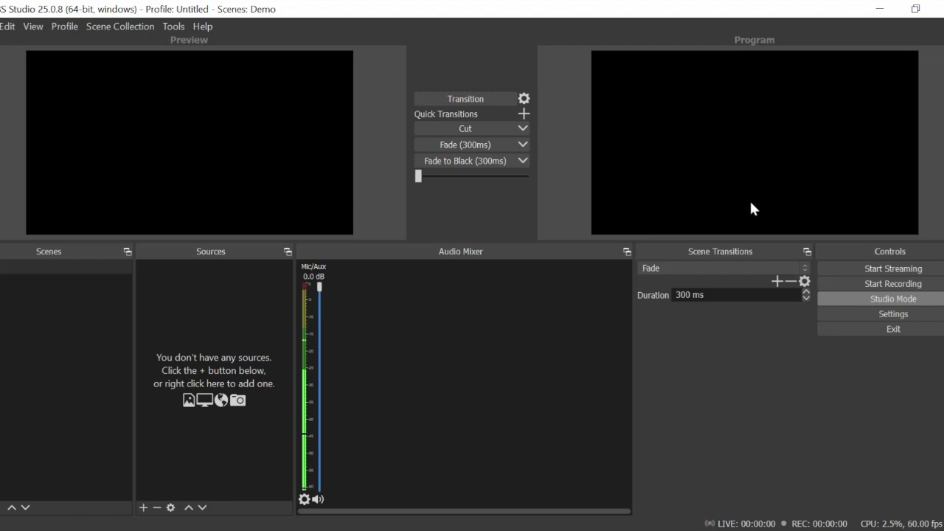
mouse_move(847, 304)
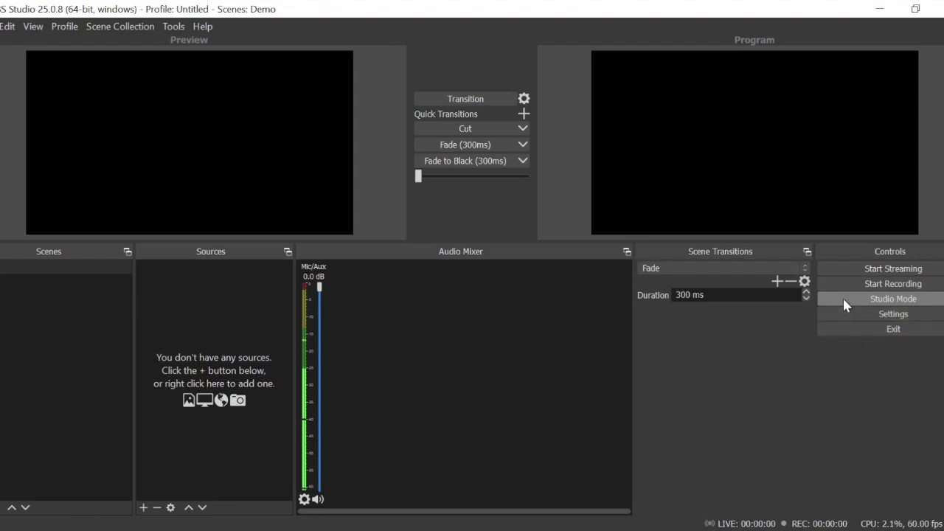
left_click(893, 298)
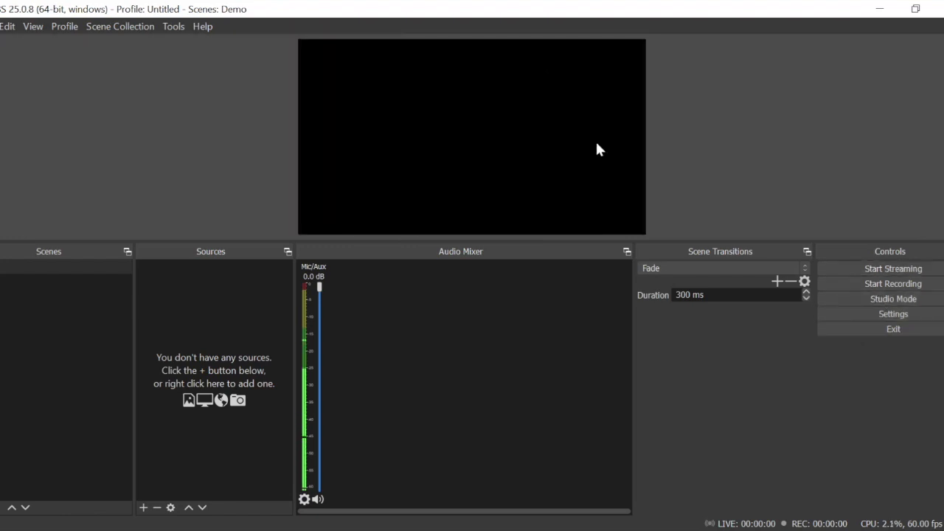
mouse_move(658, 23)
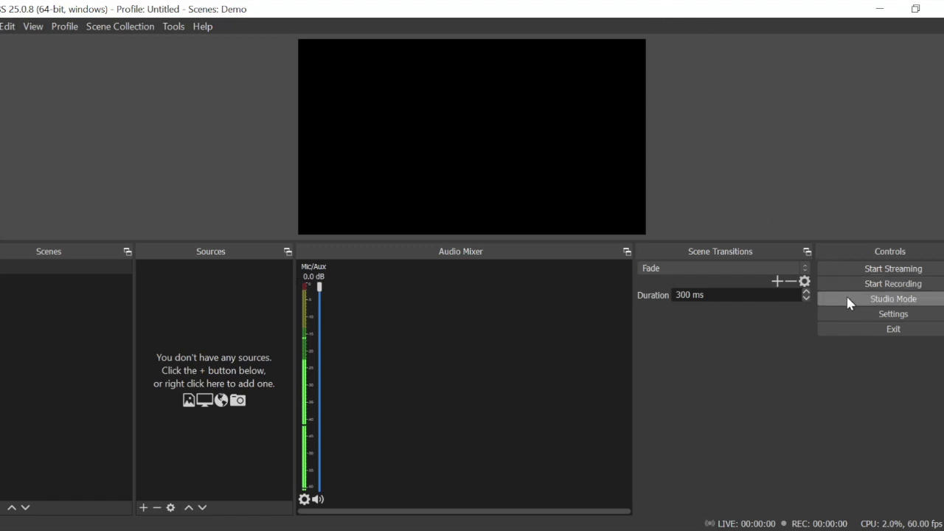
left_click(892, 298)
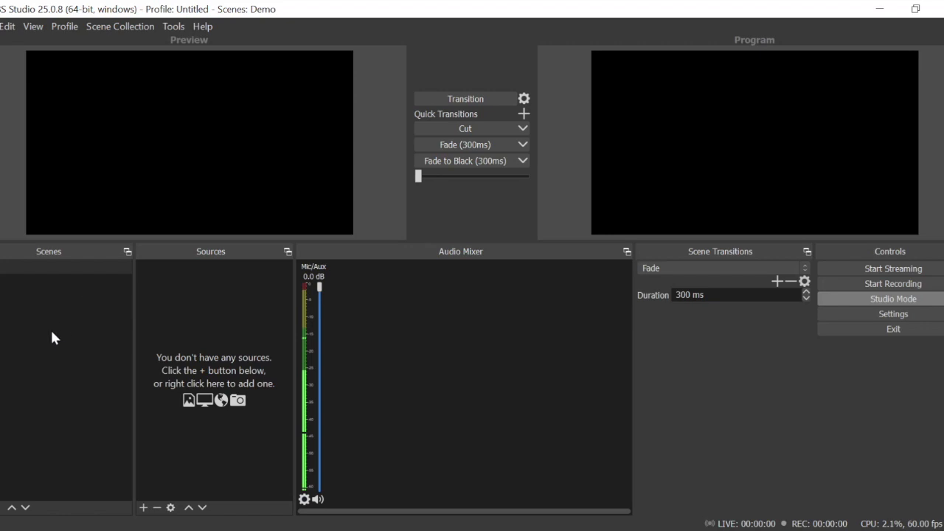
mouse_move(228, 317)
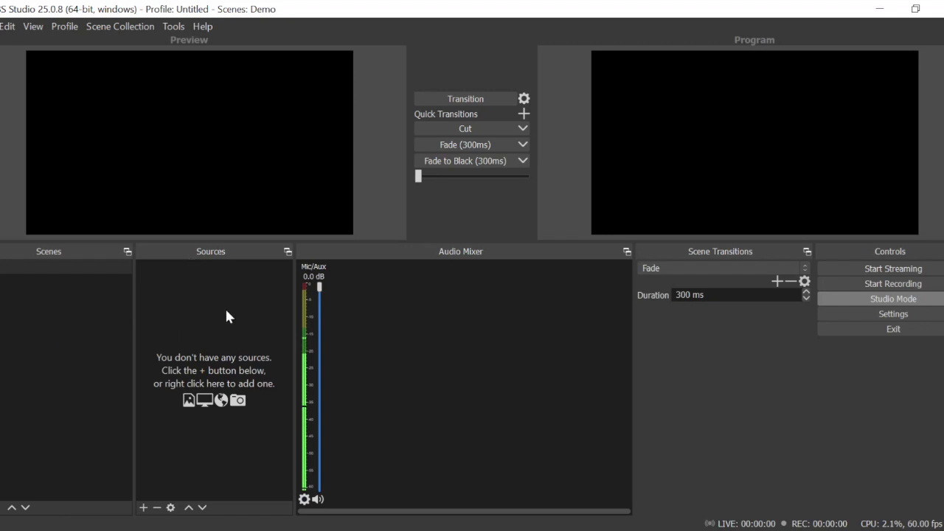
- Bring up the Add source submenu from the empty Sources dock
right_click(229, 315)
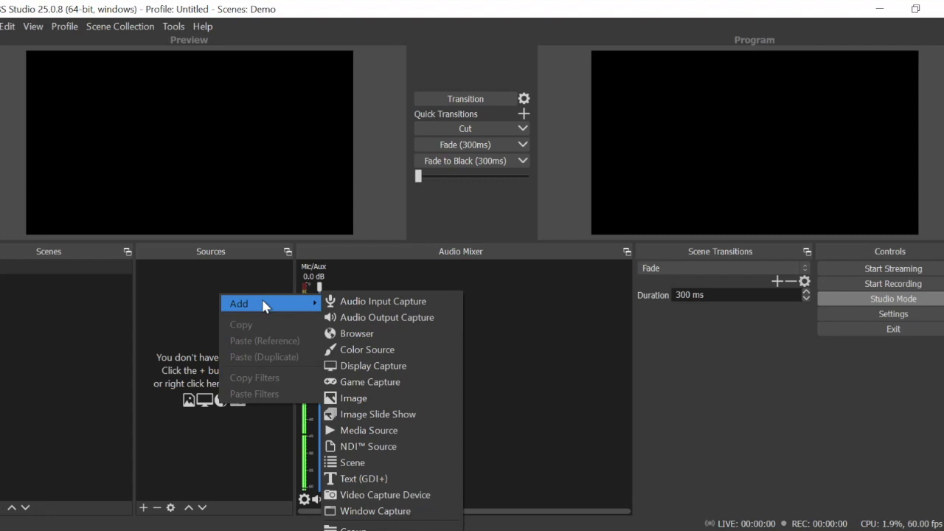
mouse_move(265, 305)
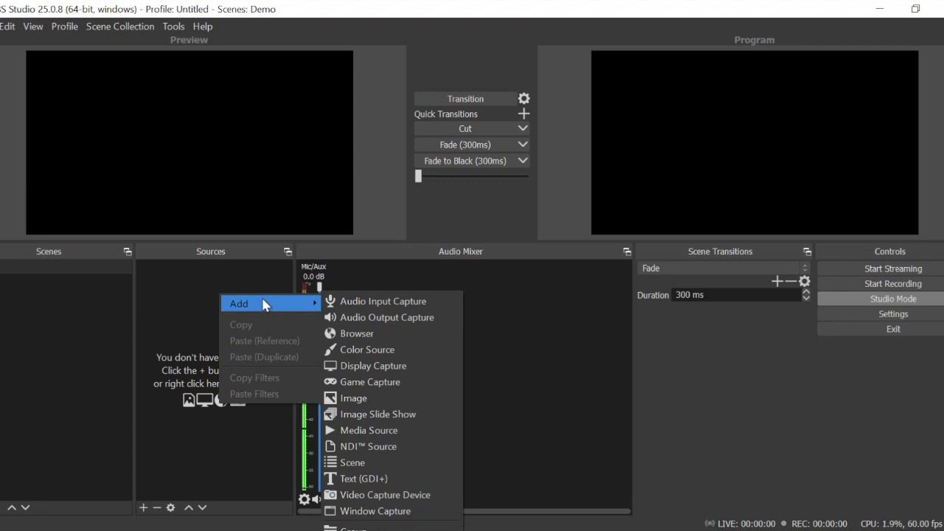
mouse_move(354, 320)
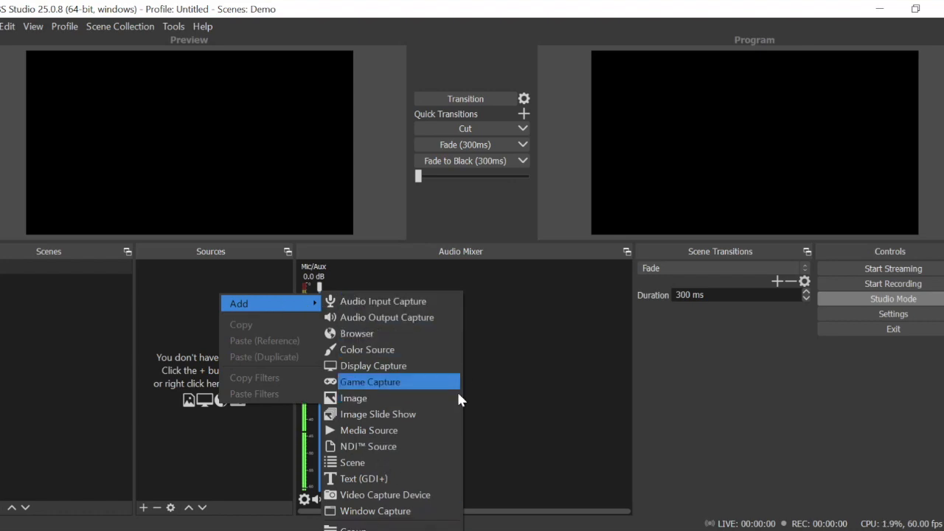
mouse_move(410, 495)
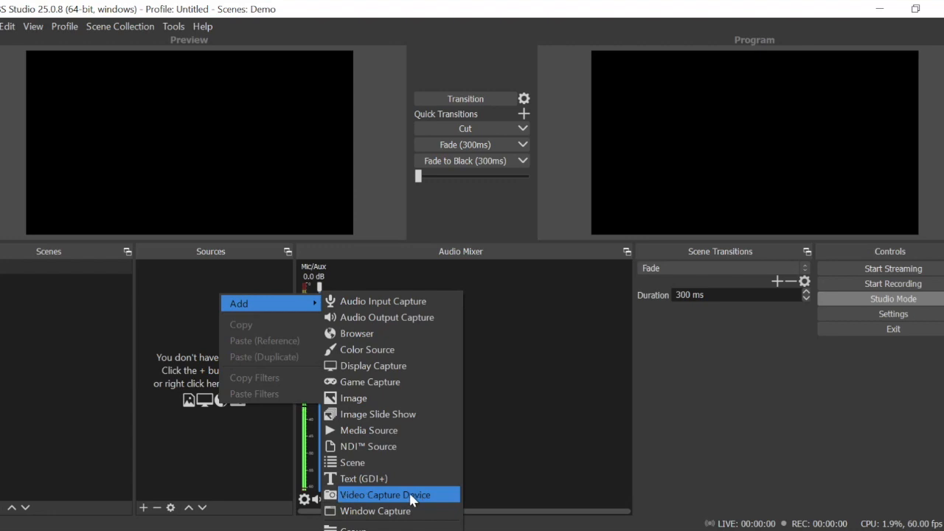
mouse_move(416, 507)
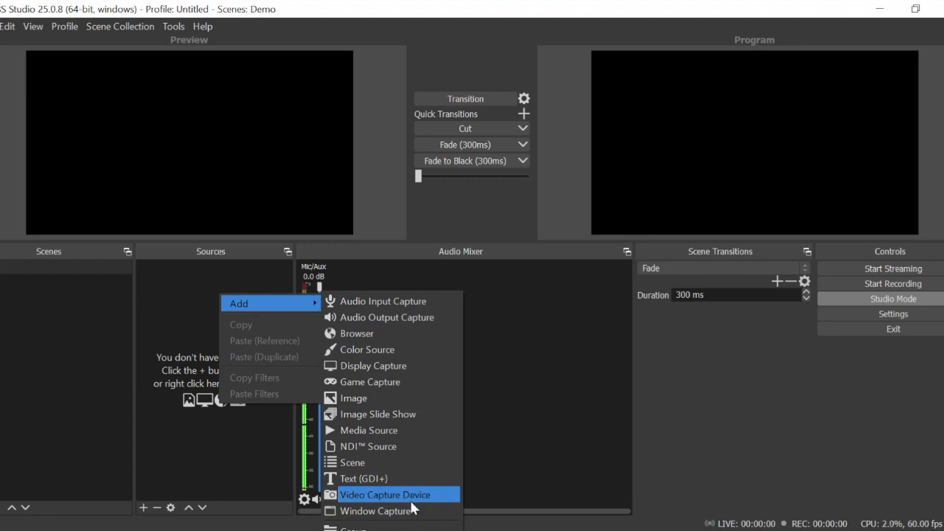
mouse_move(392, 501)
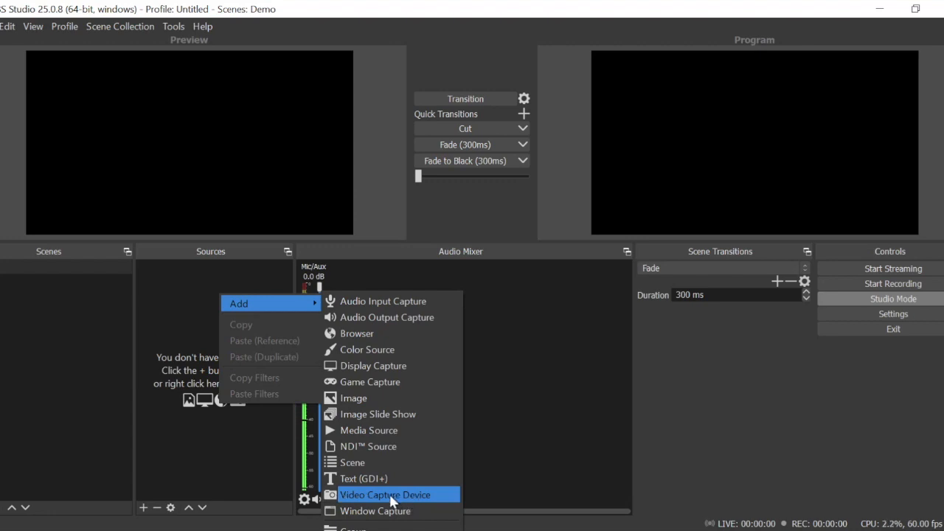
- Create a new Video Capture Device source named 'Sony A6400'
left_click(385, 494)
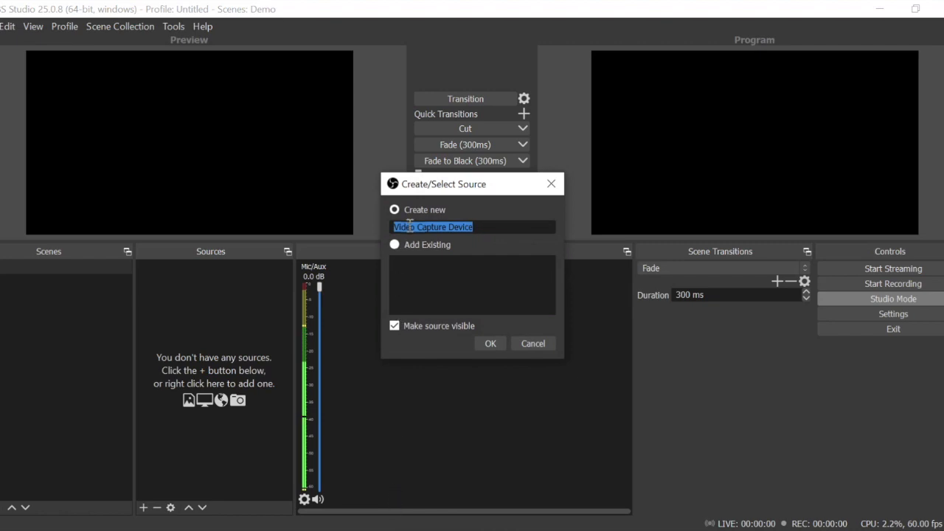
mouse_move(454, 244)
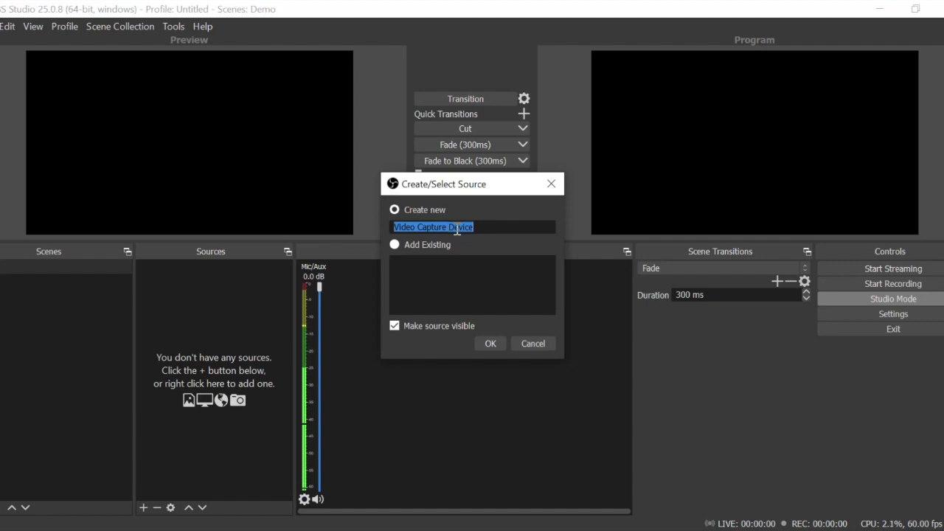
type("Sony A64")
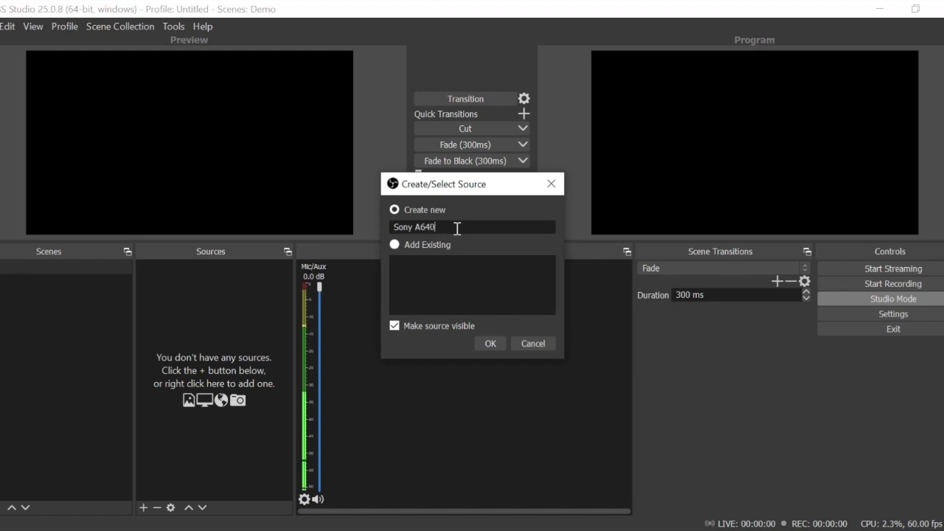
type("0")
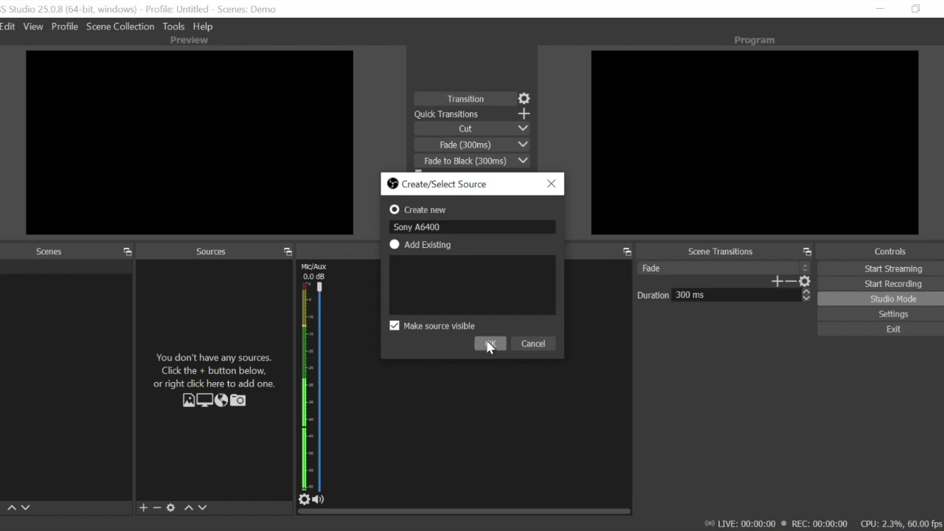
mouse_move(562, 303)
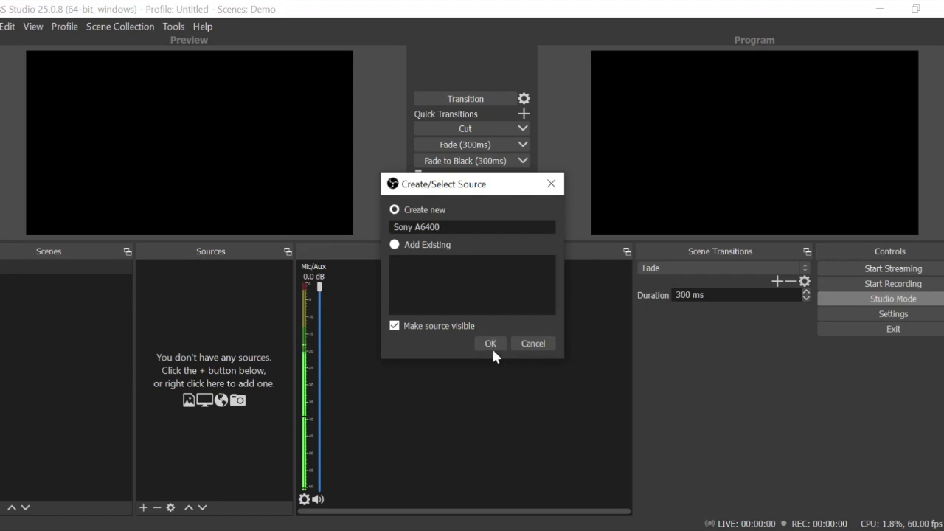
left_click(489, 342)
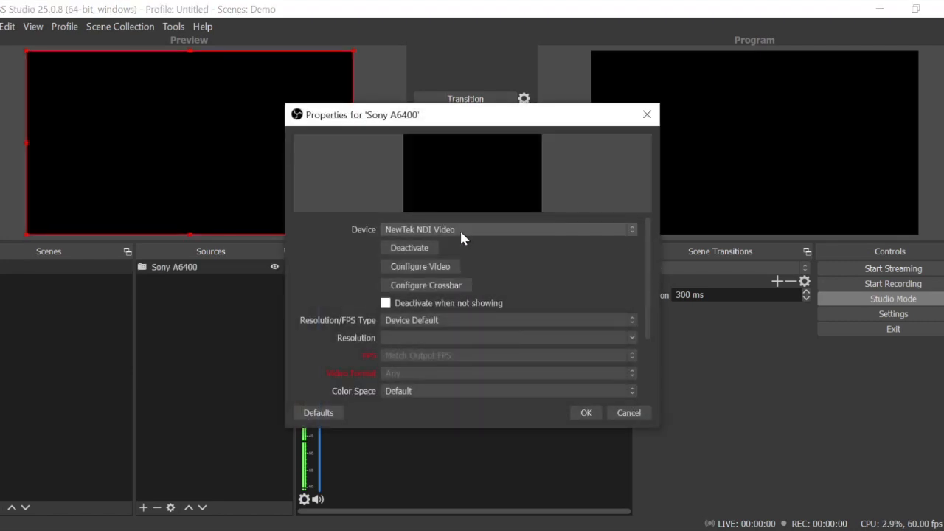
- Keep the Cam Link 4K device for the Sony A6400 source and confirm its properties
left_click(507, 230)
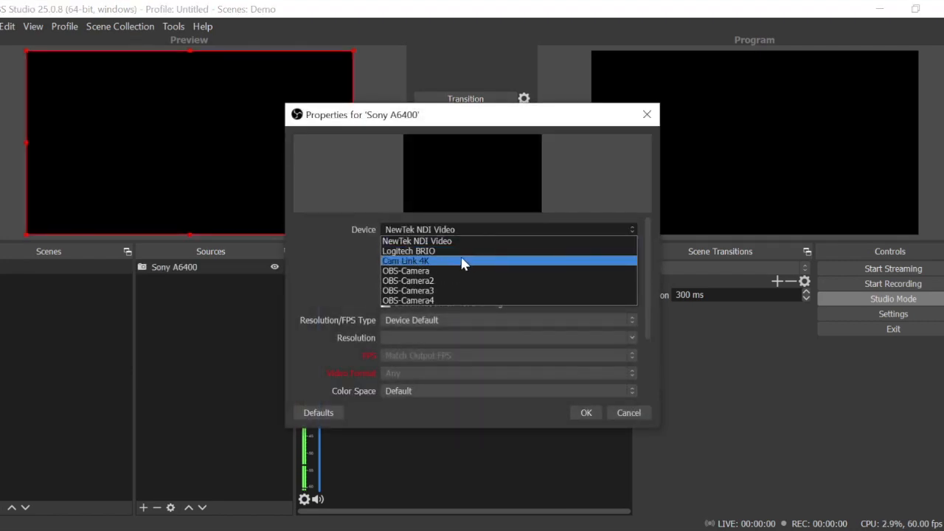
left_click(406, 262)
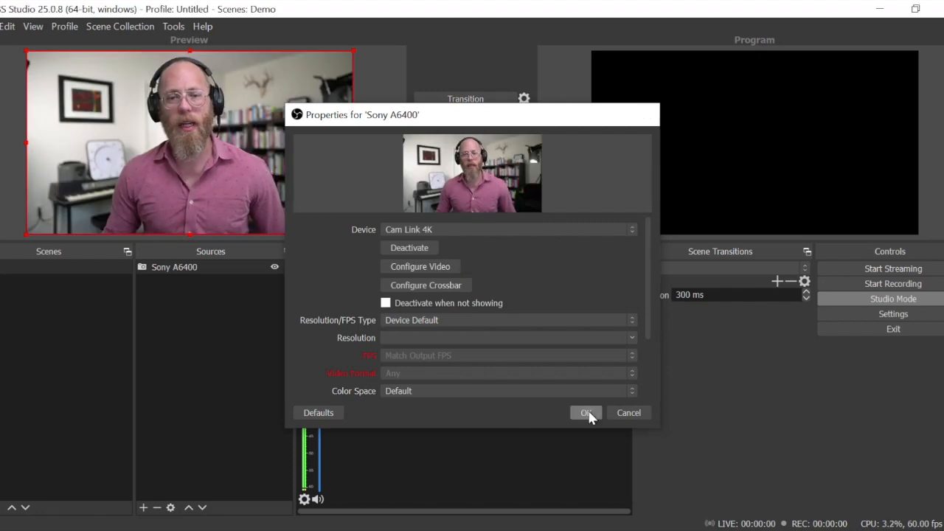
left_click(586, 413)
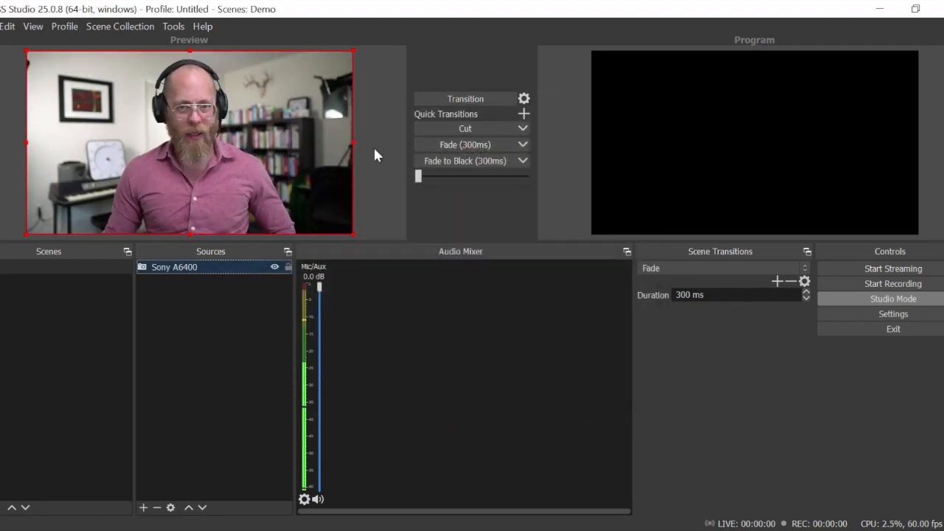
mouse_move(354, 148)
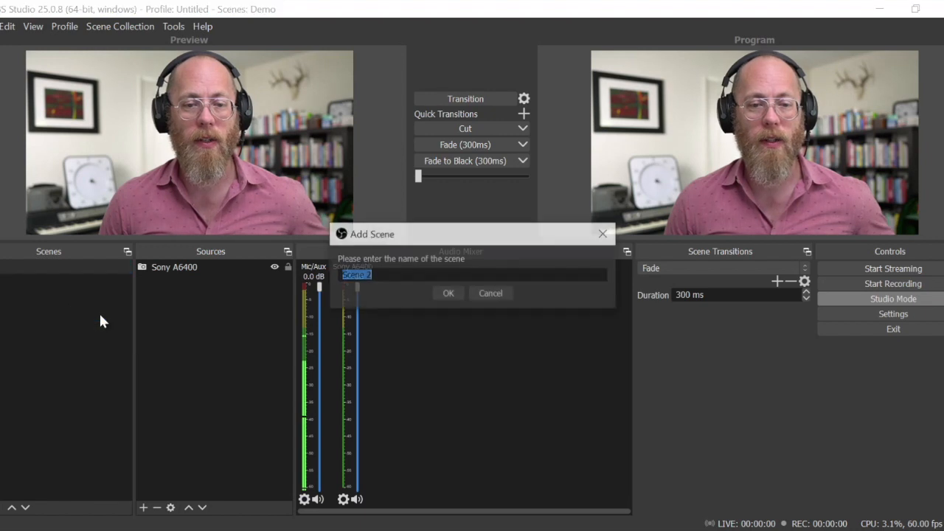
- Add a new scene and reuse the existing Sony A6400 camera source in it
left_click(449, 292)
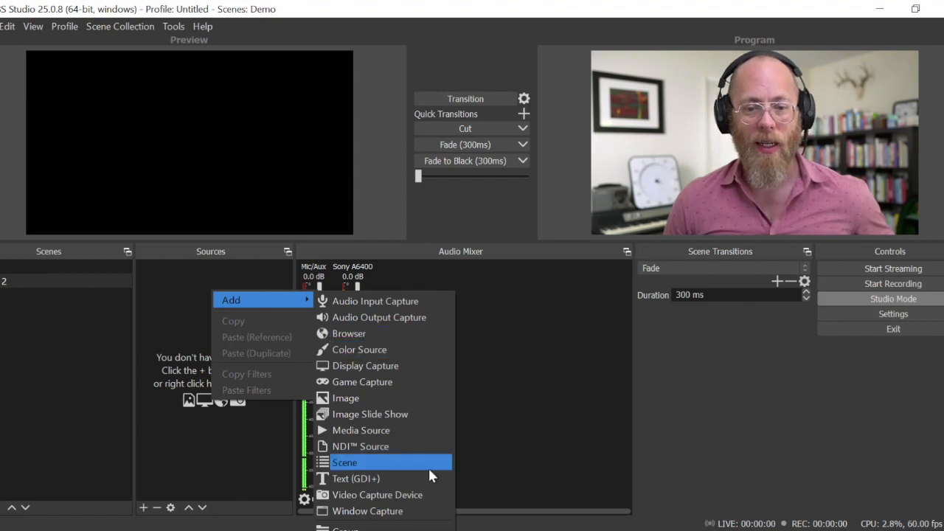
left_click(378, 494)
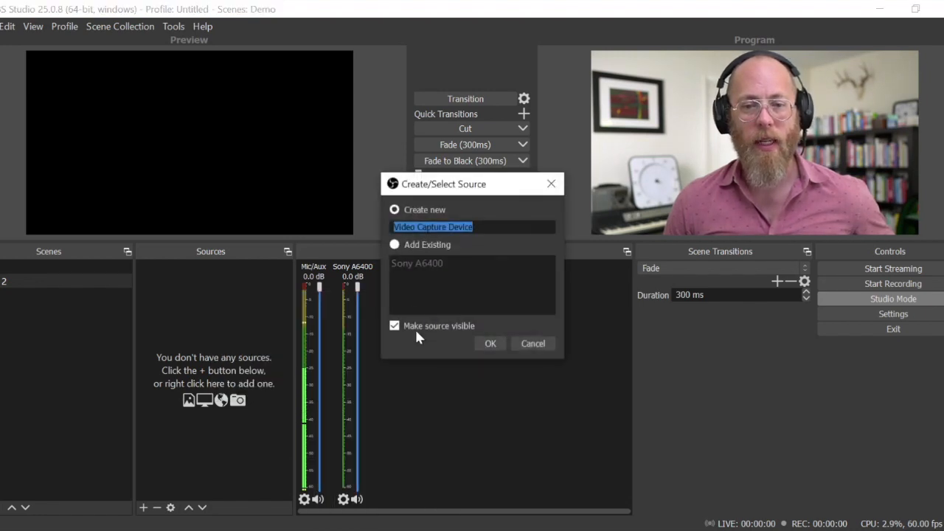
left_click(395, 245)
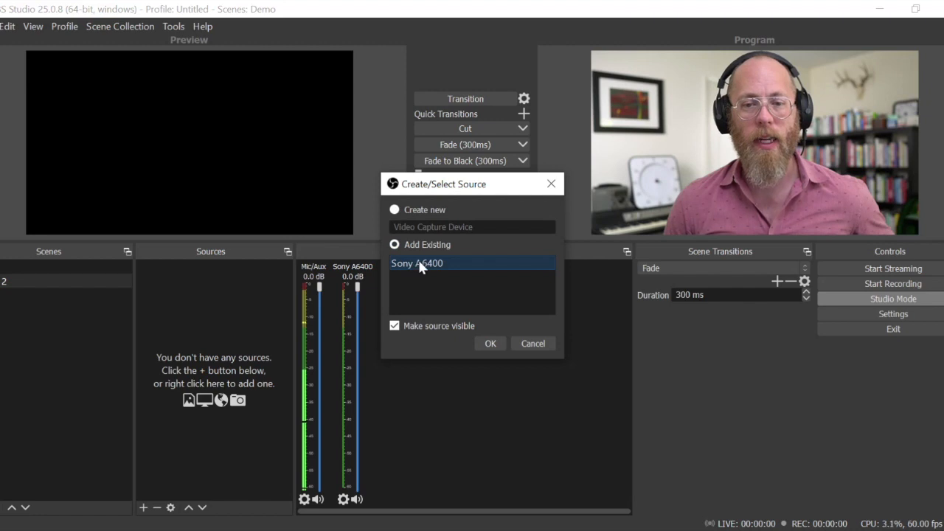
left_click(490, 342)
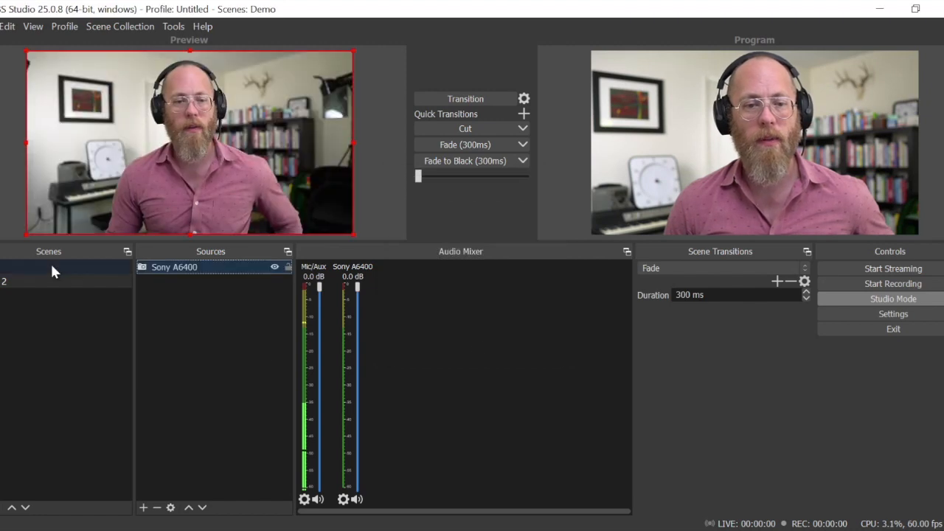
- Rename the new scene to 'Alpha'
right_click(52, 281)
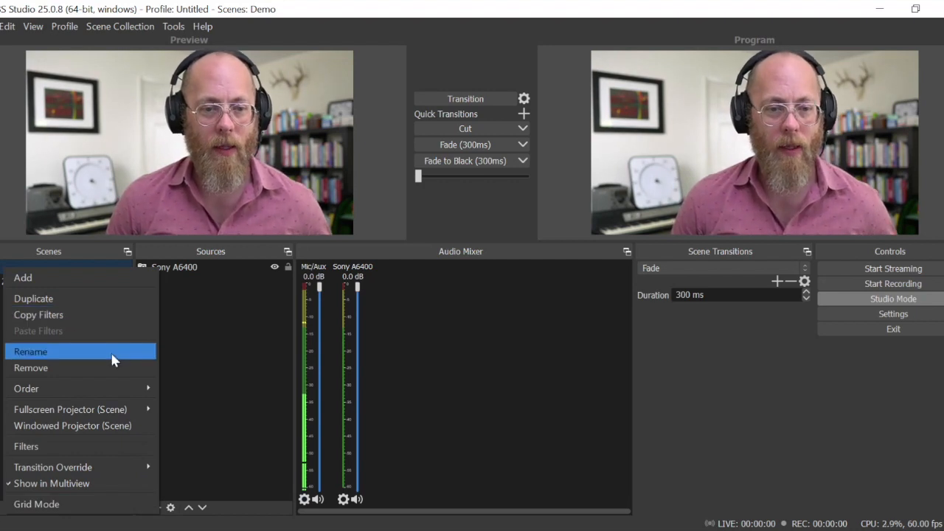
left_click(29, 351)
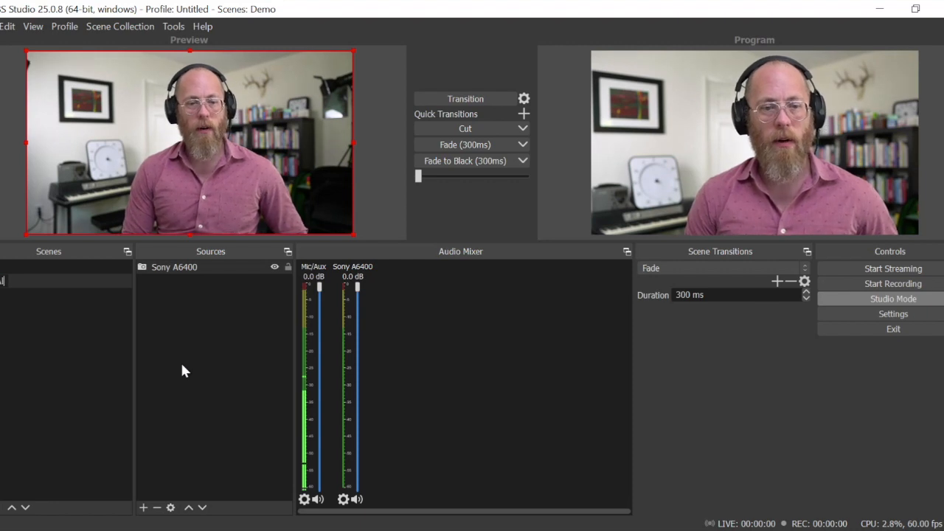
left_click(32, 281)
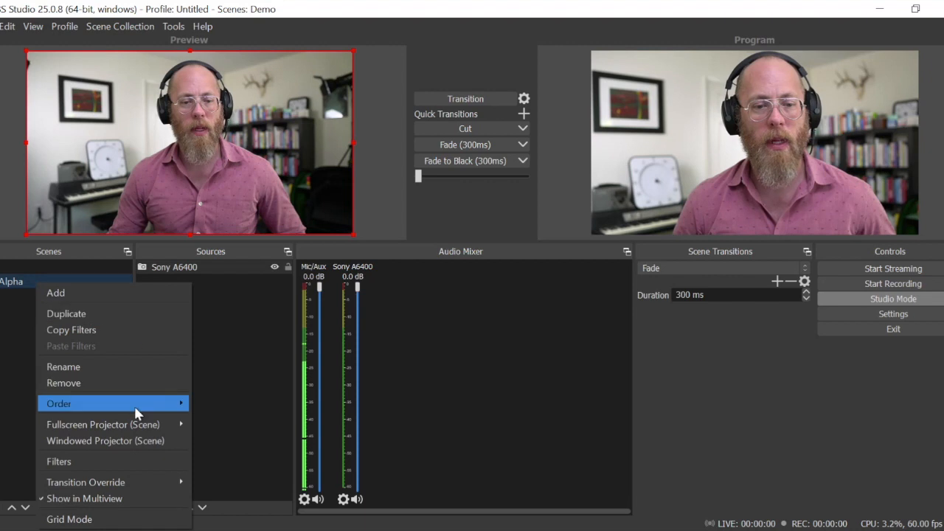
- Add an Image Mask/Blend filter with alpha-circle.png to the Alpha camera and close the filters window
left_click(59, 460)
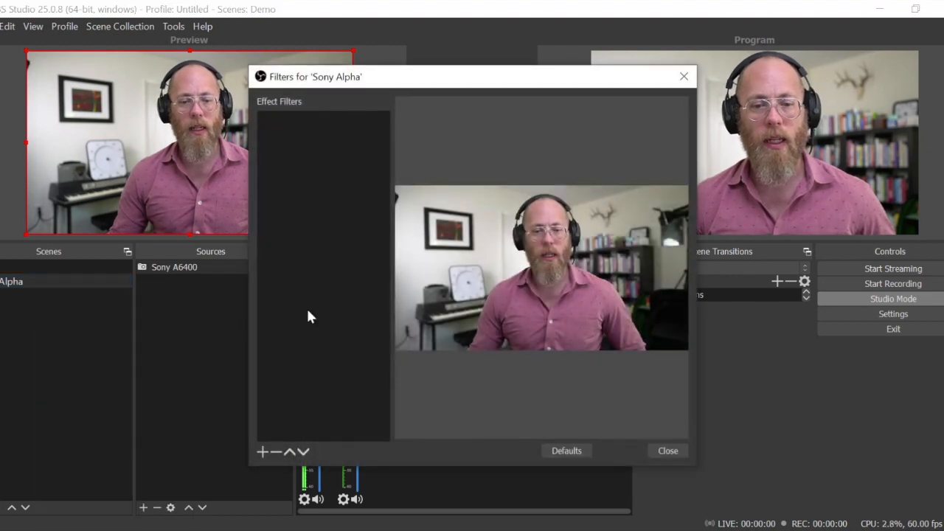
left_click(263, 451)
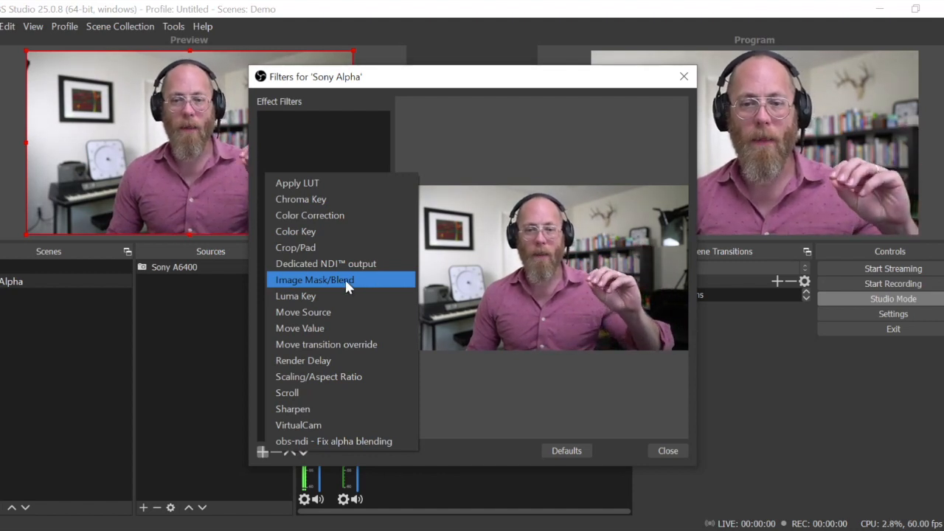
left_click(316, 280)
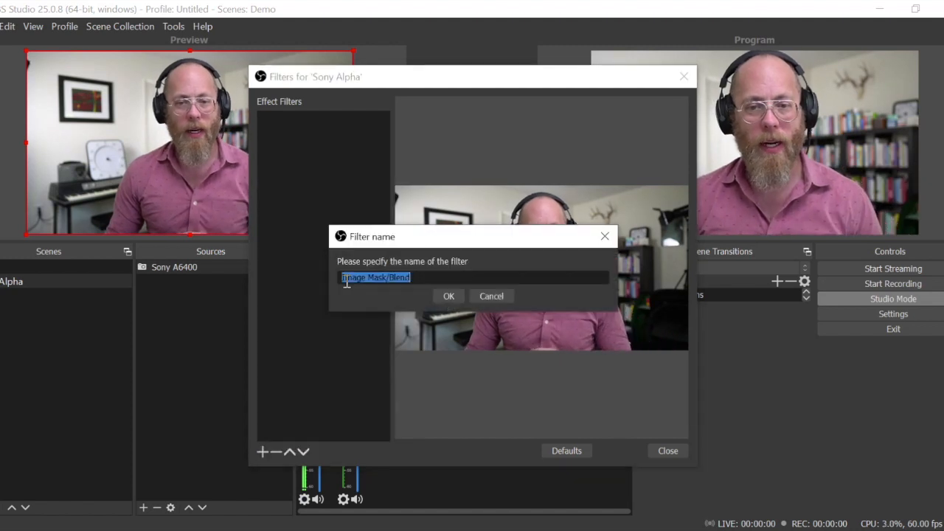
left_click(449, 295)
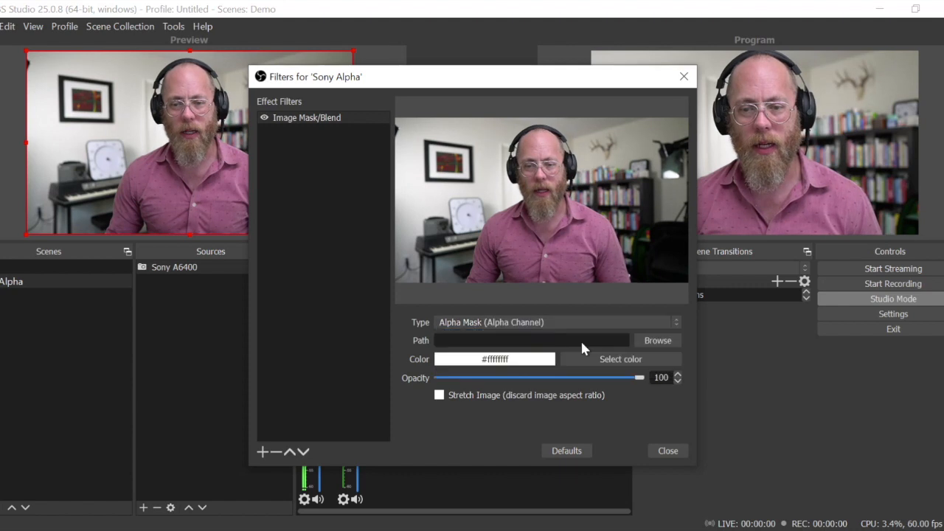
left_click(656, 340)
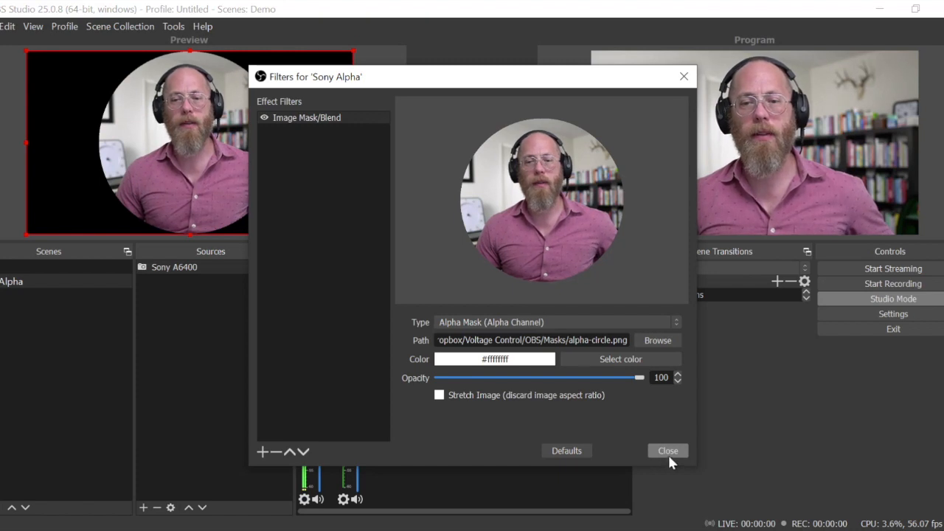
mouse_move(557, 266)
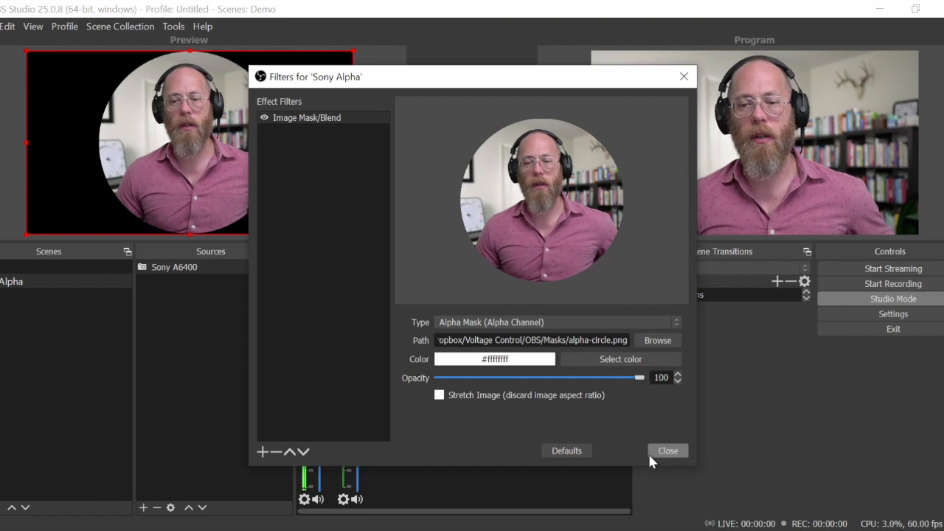
mouse_move(667, 454)
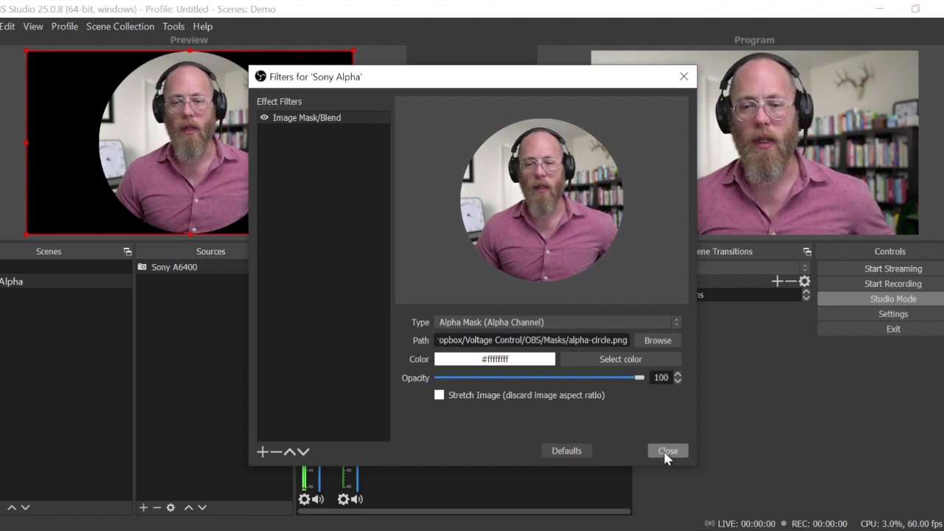
left_click(667, 452)
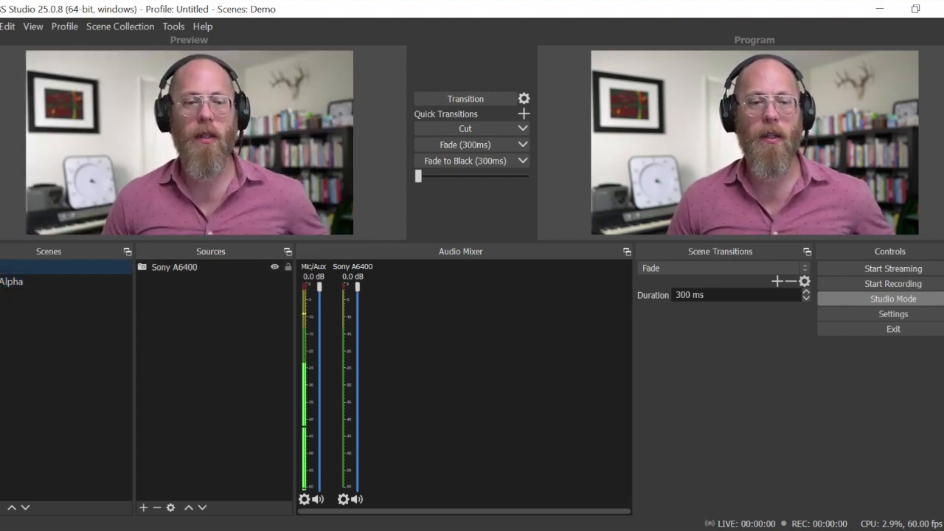
- Start adding a Display Capture source, then cancel it
left_click(11, 280)
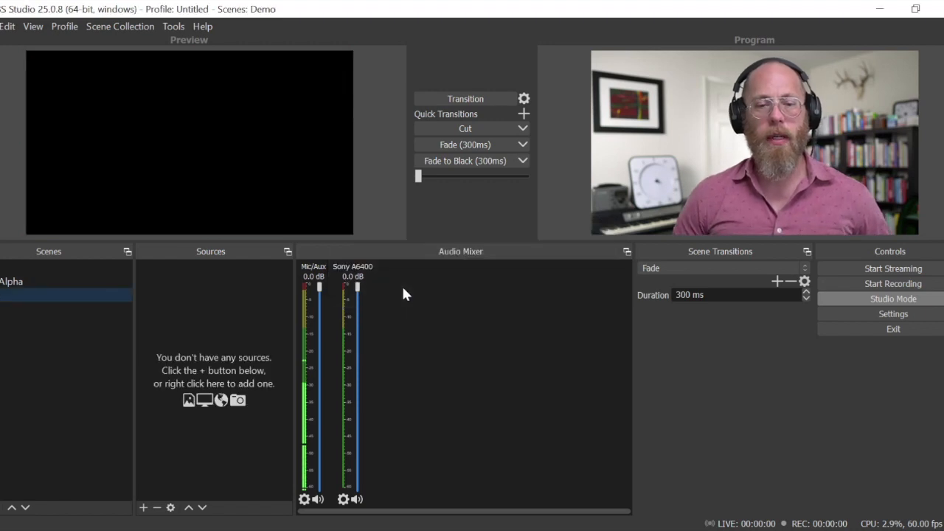
right_click(214, 331)
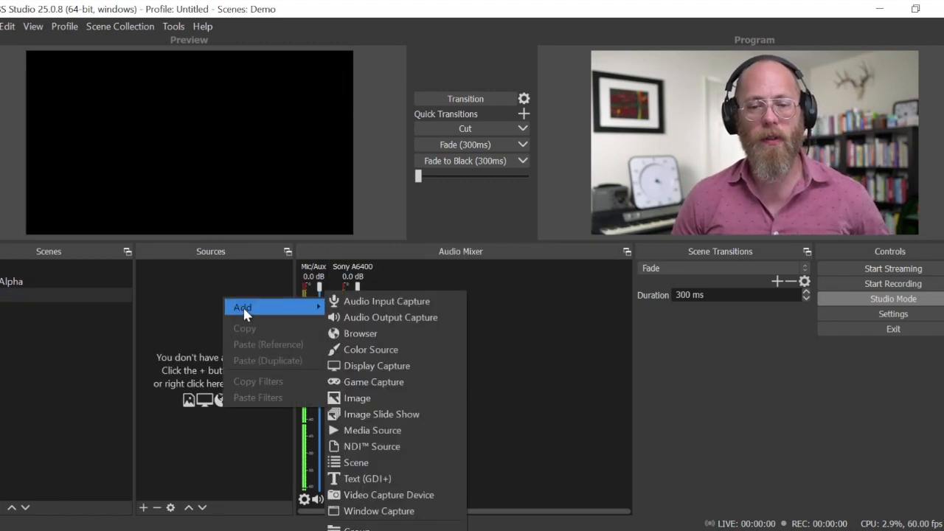
left_click(377, 366)
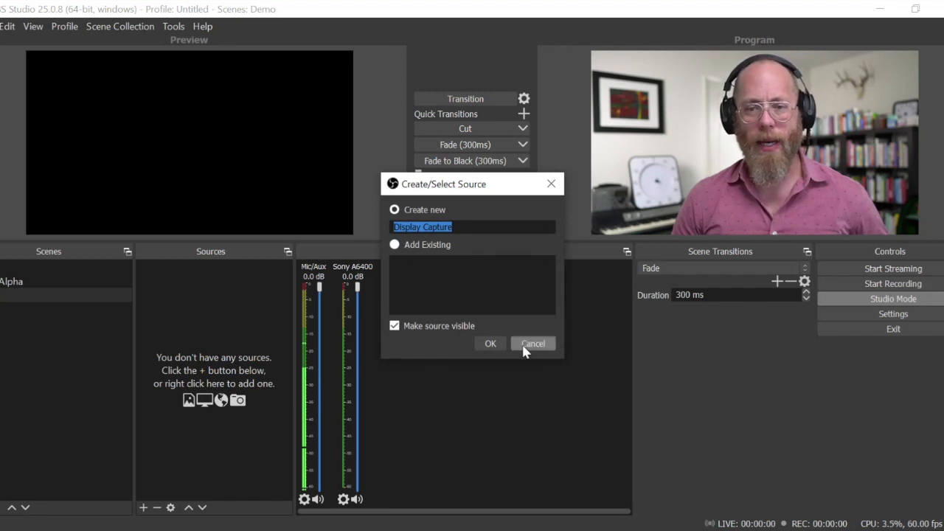
left_click(531, 342)
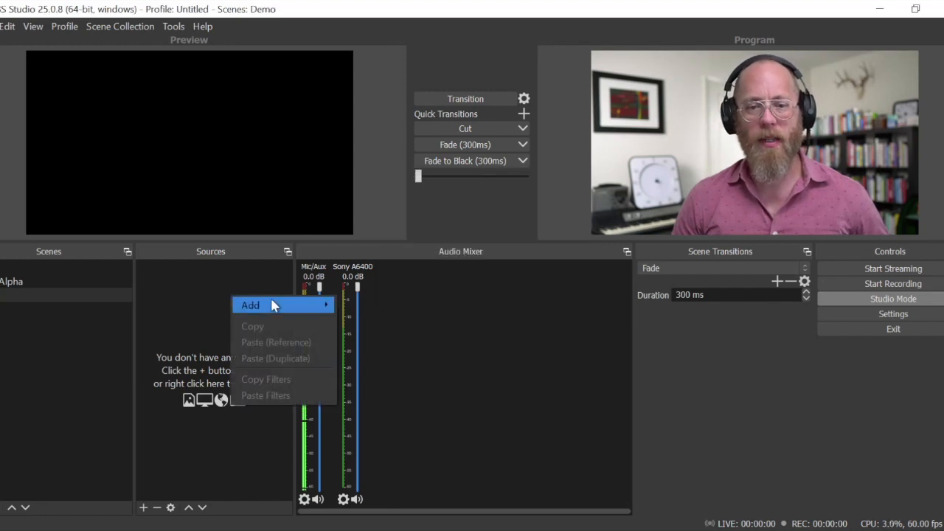
- Add a 'Mural' Window Capture source capturing only the browser's client area
left_click(251, 304)
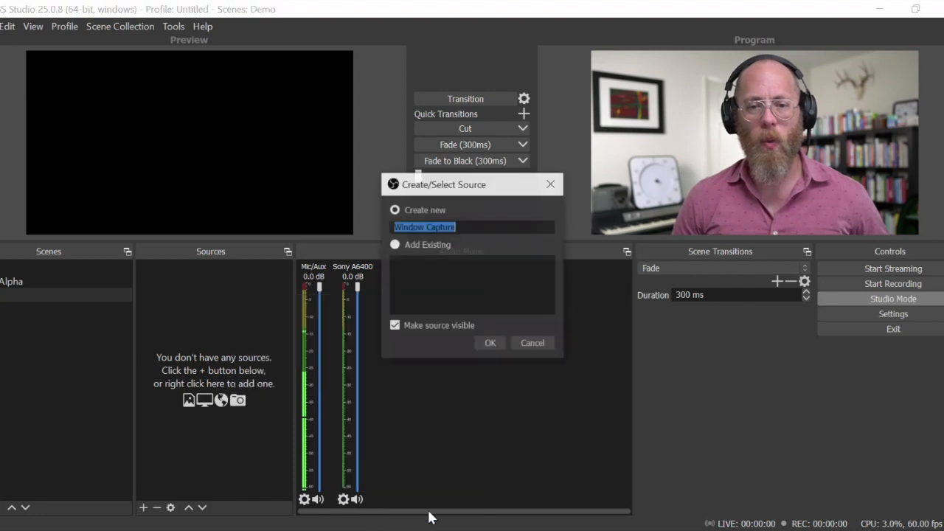
mouse_move(492, 332)
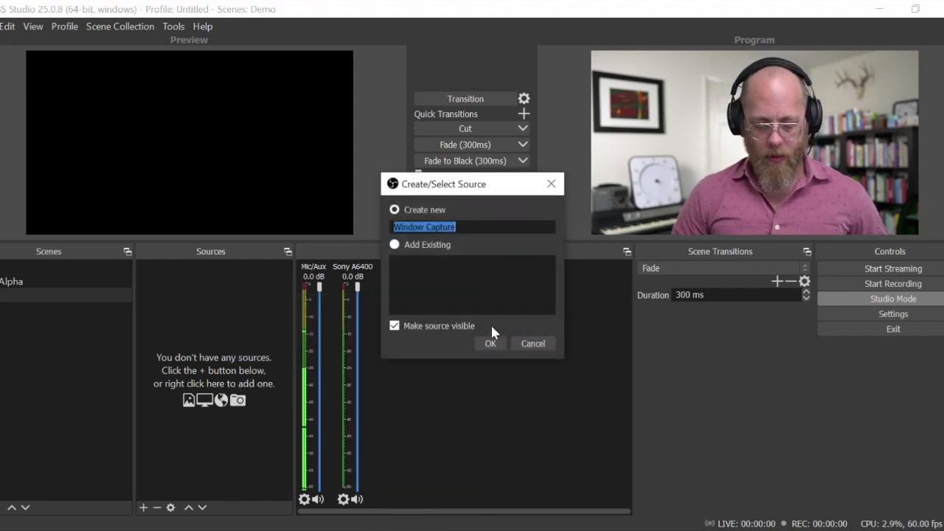
type("Mural")
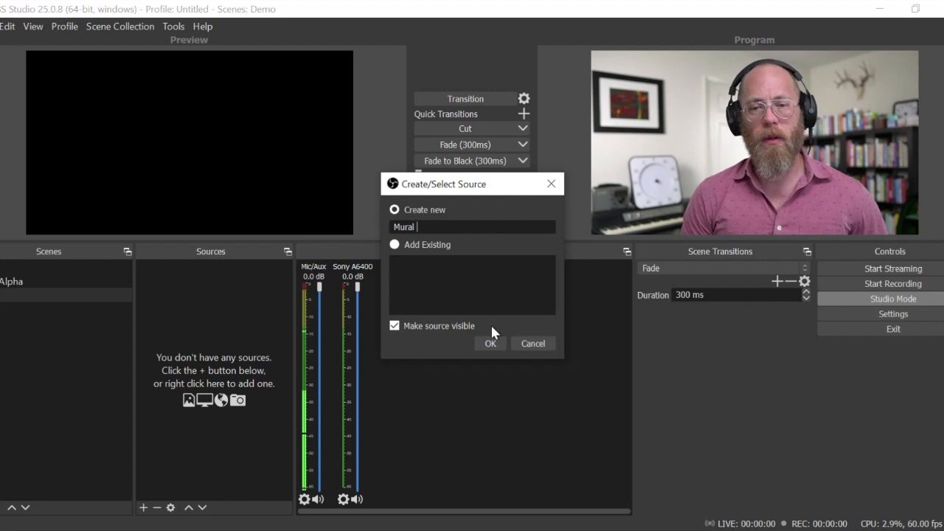
left_click(490, 342)
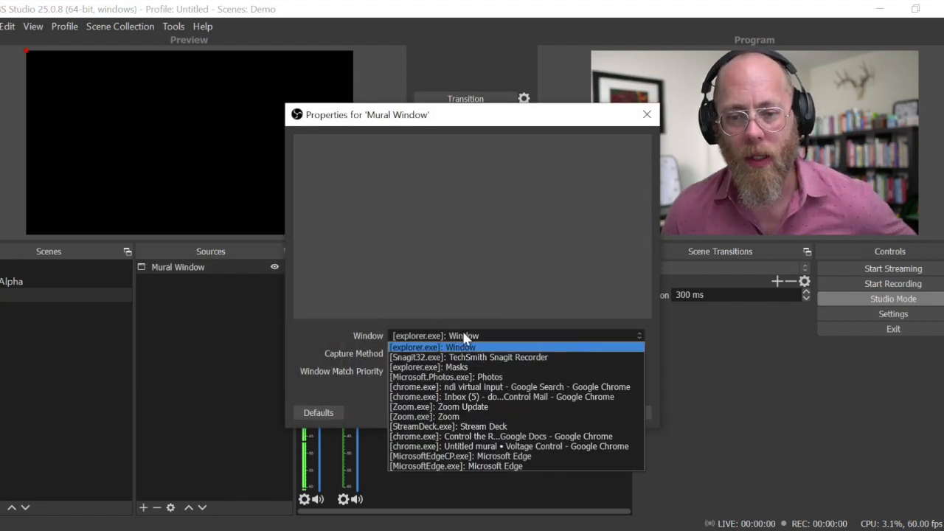
left_click(507, 445)
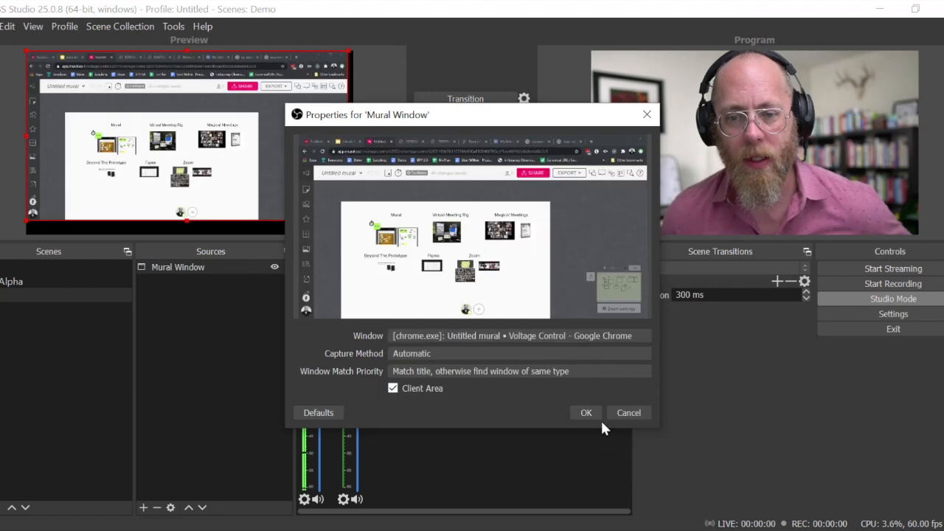
left_click(586, 413)
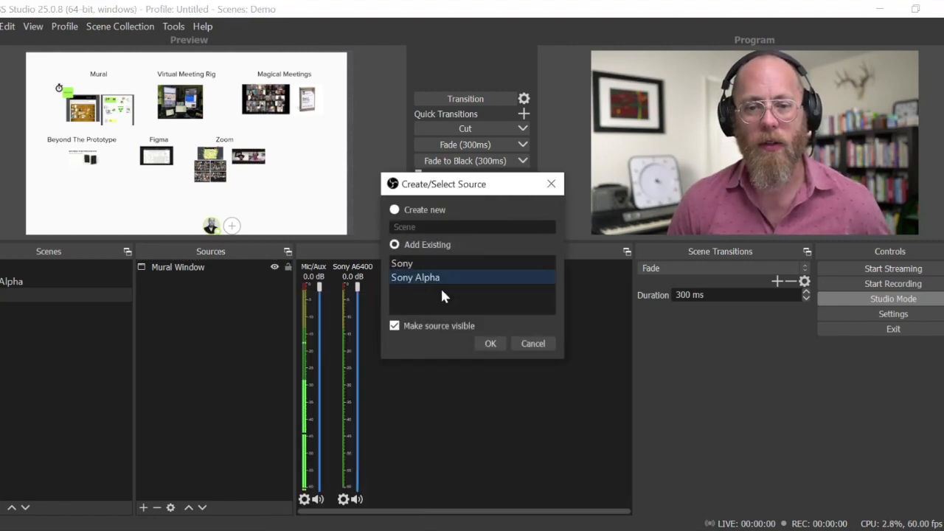
- Add the existing Sony Alpha camera and move the circle to the preview's bottom-right corner
left_click(490, 342)
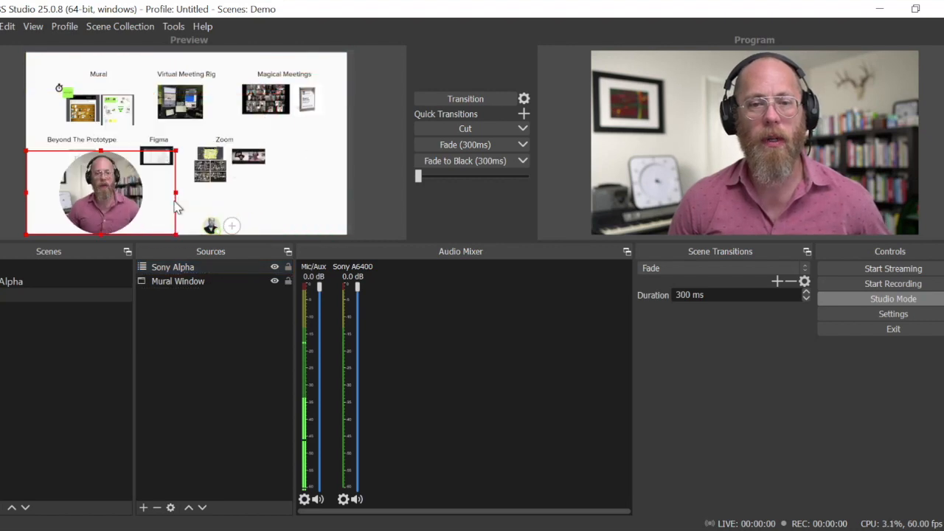
left_click_drag(100, 191, 313, 207)
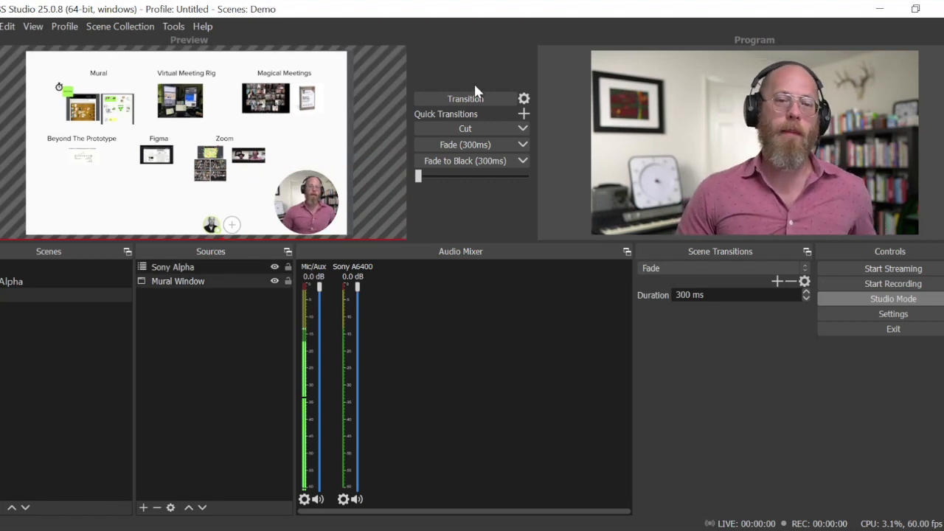
mouse_move(522, 68)
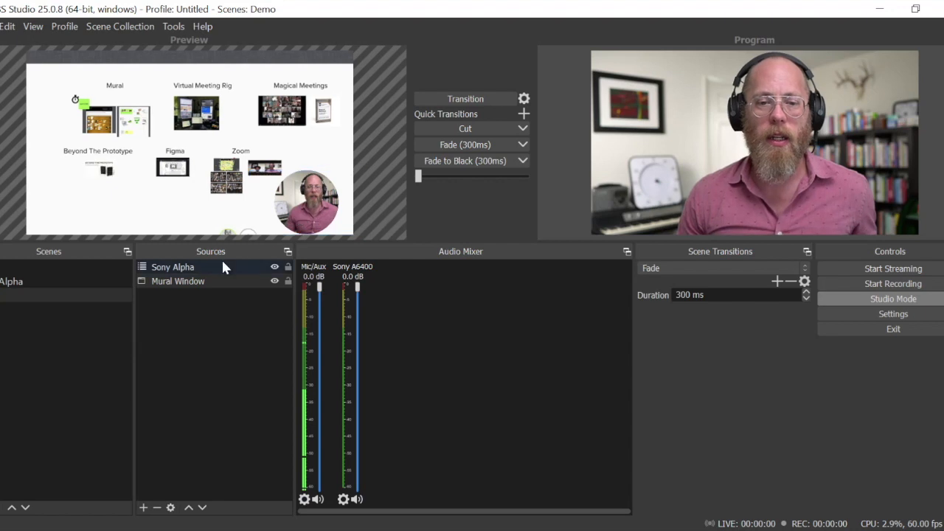
left_click(172, 267)
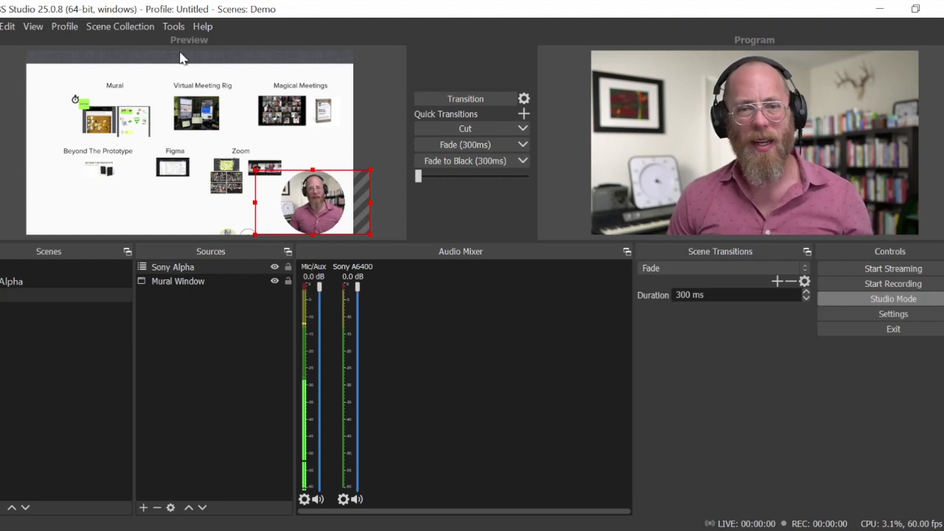
- Bring up the Tools menu listing VirtualCam and NDI output settings
left_click(173, 27)
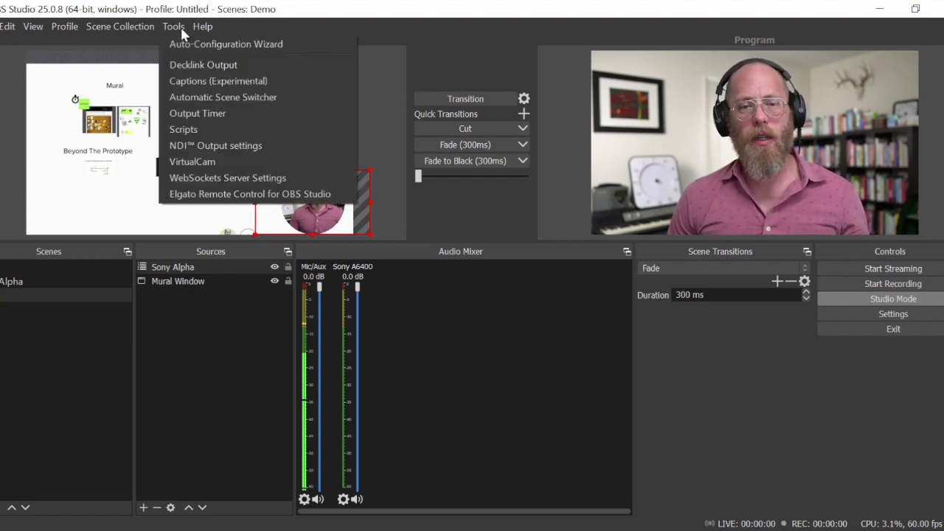
mouse_move(216, 146)
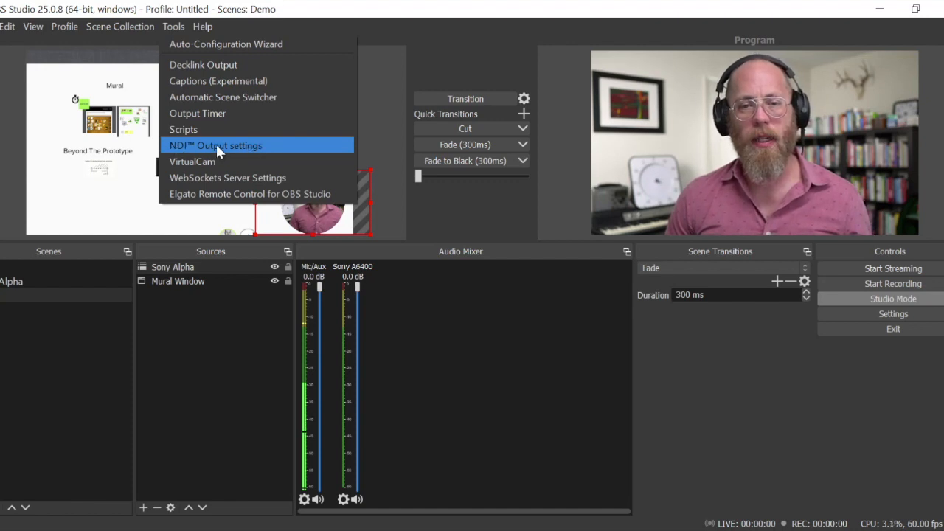
mouse_move(230, 151)
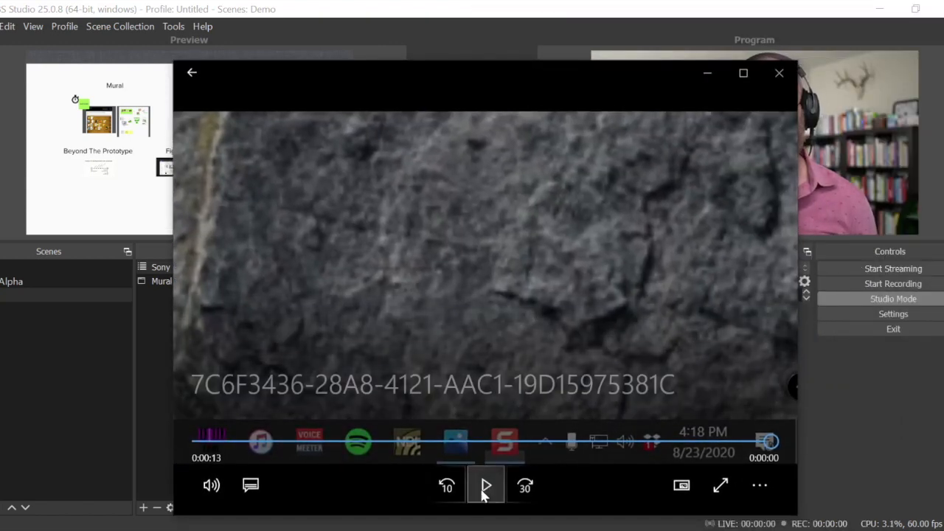
- Play the Movies & TV clip showing NDI input set to STREAMING-PC at 1080p30
left_click(485, 485)
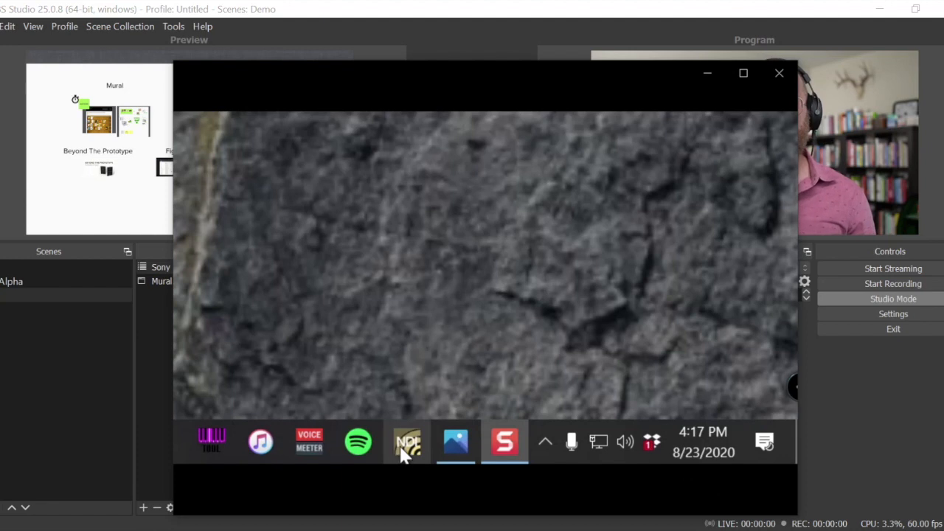
left_click(546, 441)
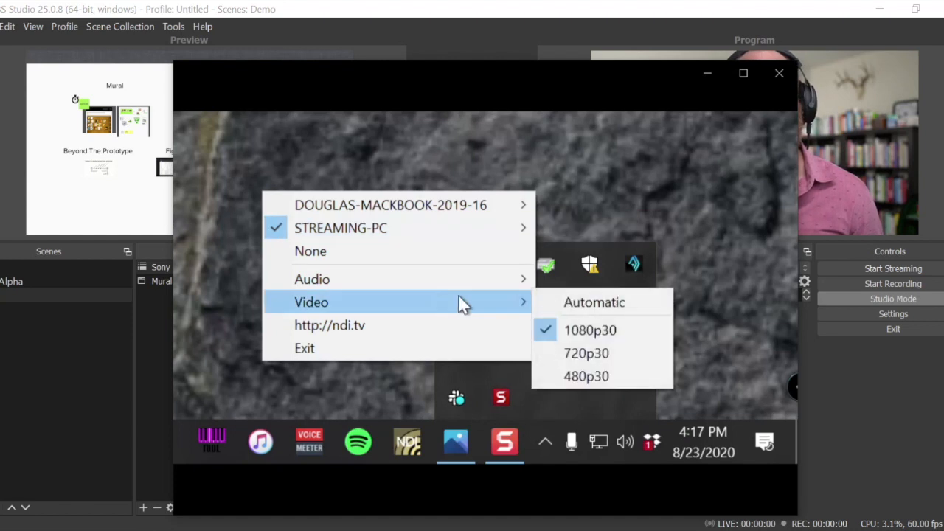
mouse_move(312, 278)
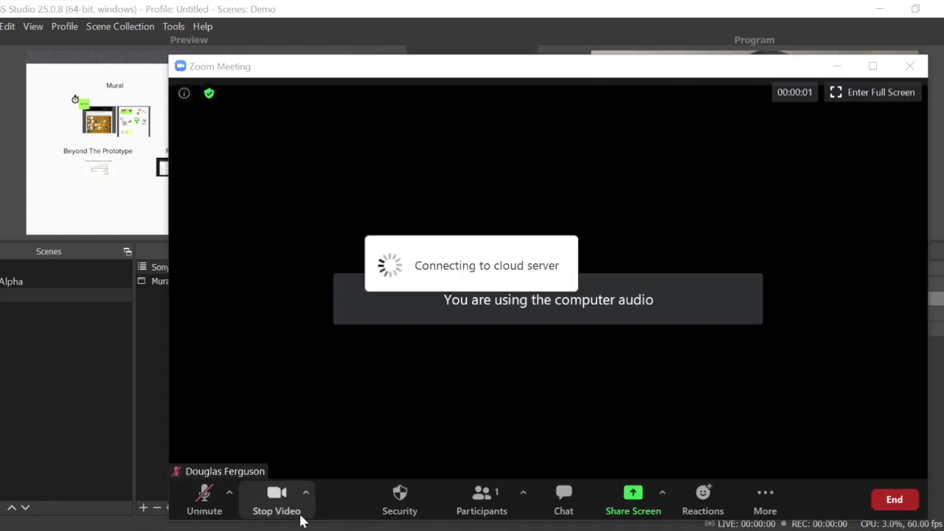
- Select NewTek NDI Video as the Zoom meeting camera and put the meeting window away
left_click(305, 493)
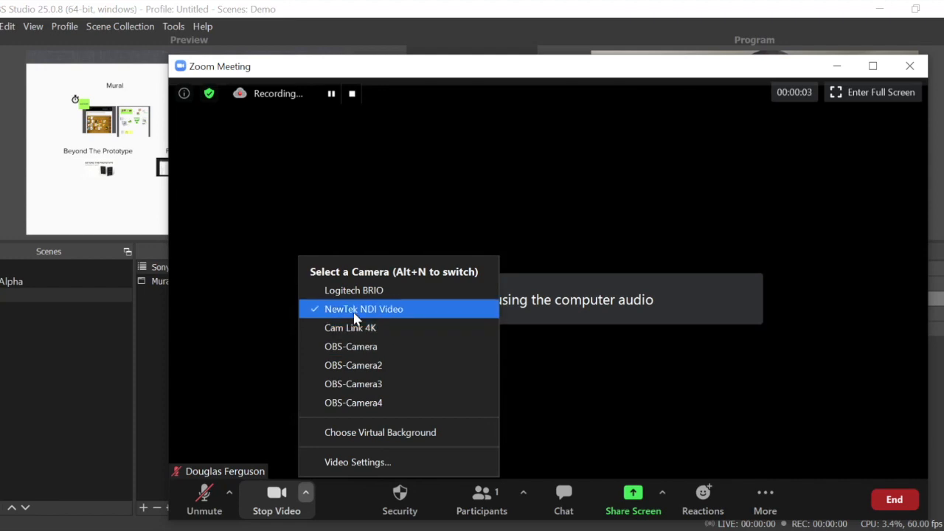
left_click(363, 308)
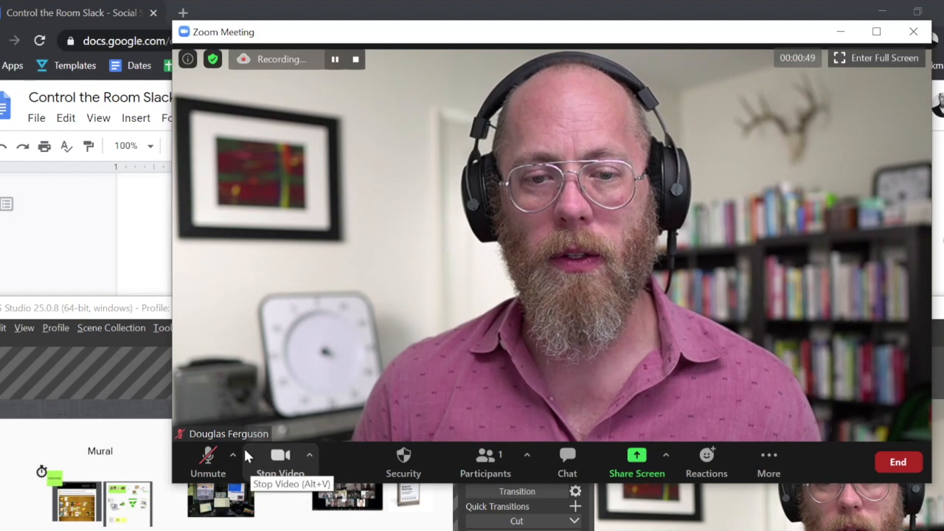
left_click(233, 455)
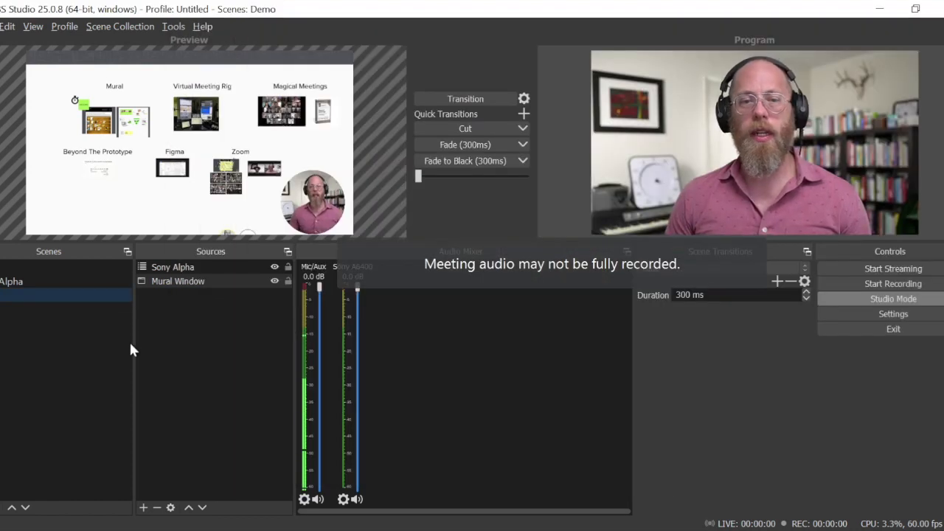
- Load the Workshop scene collection and bring up Stream Deck on its Workshops profile
left_click(119, 27)
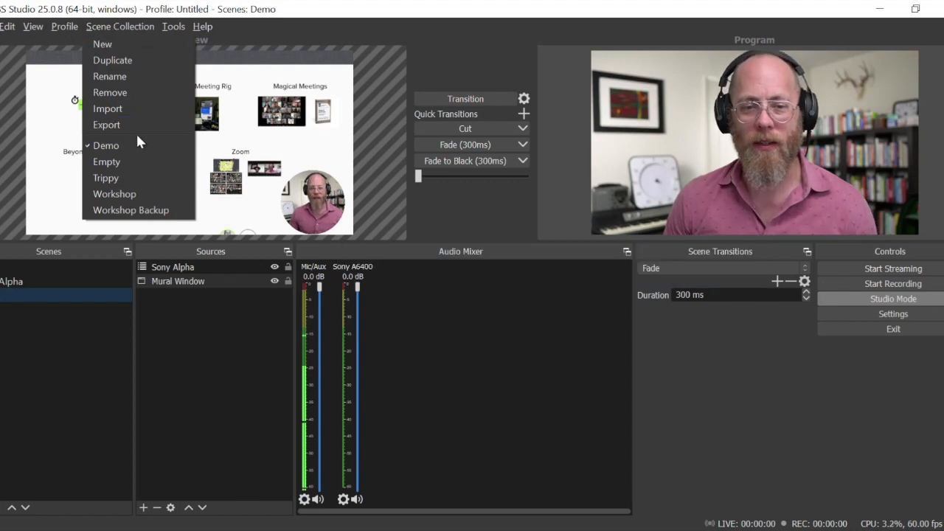
mouse_move(106, 146)
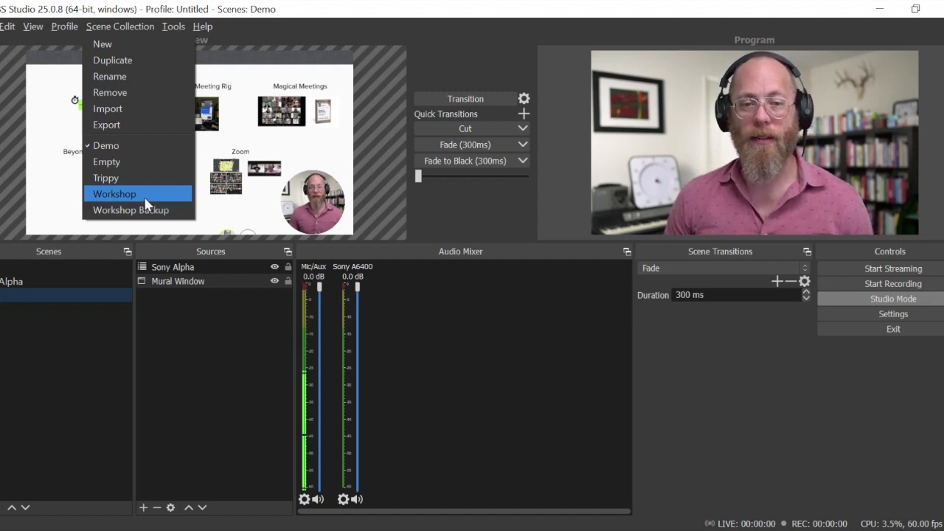
left_click(115, 193)
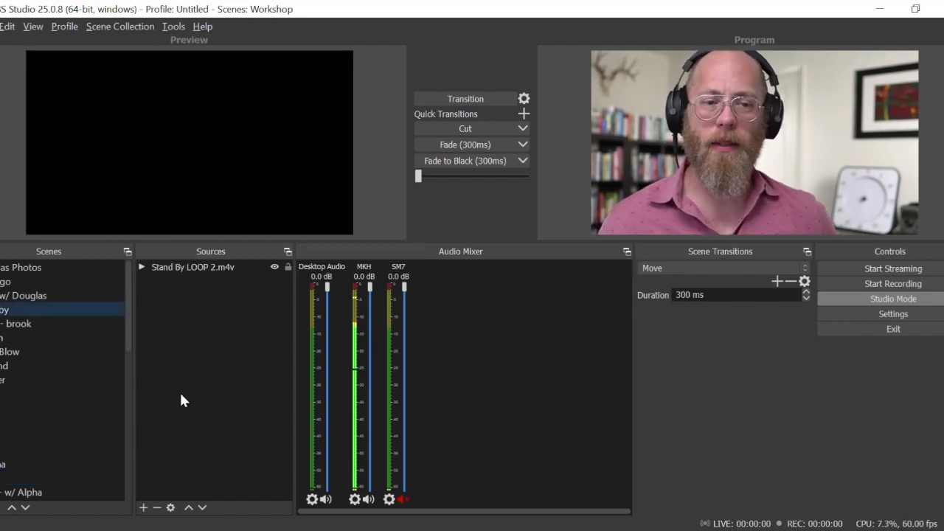
left_click(894, 298)
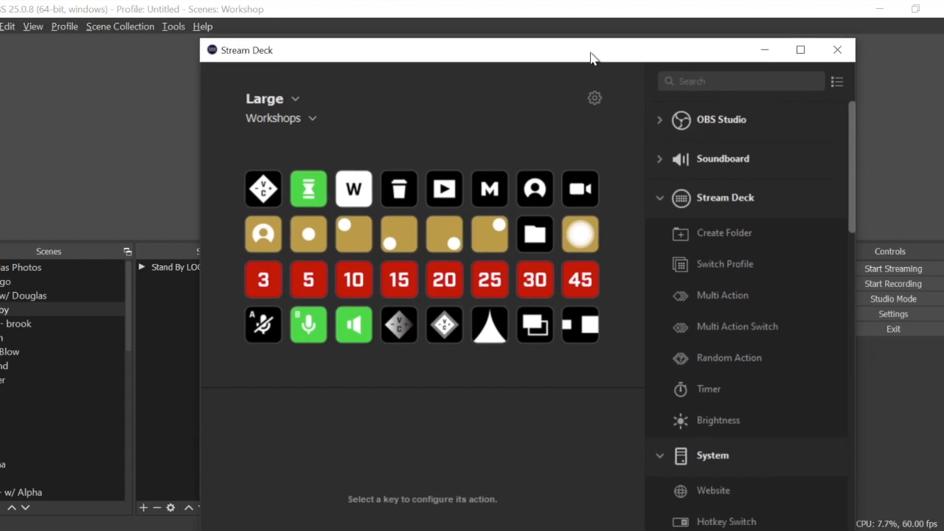
mouse_move(391, 507)
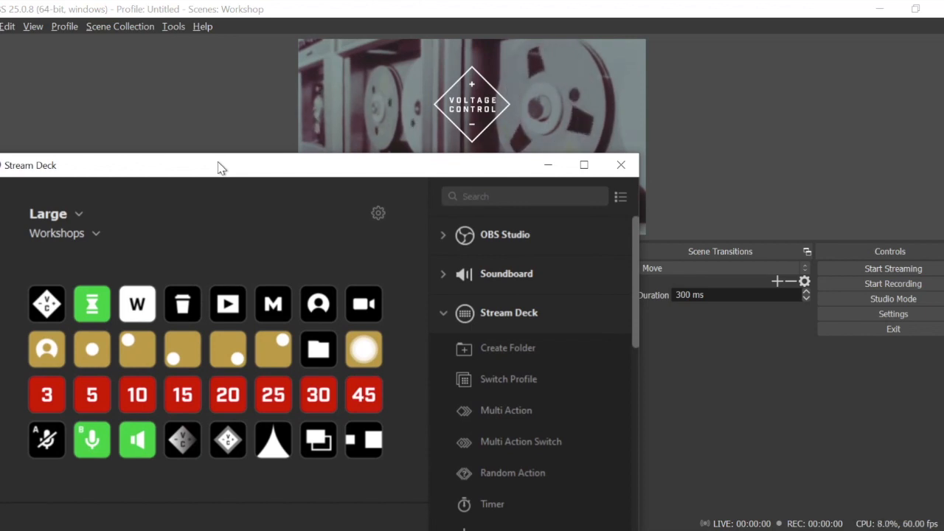
- Fire the 3-minute timer, M and camera keys, landing OBS on the CamLink camera scene
left_click(47, 394)
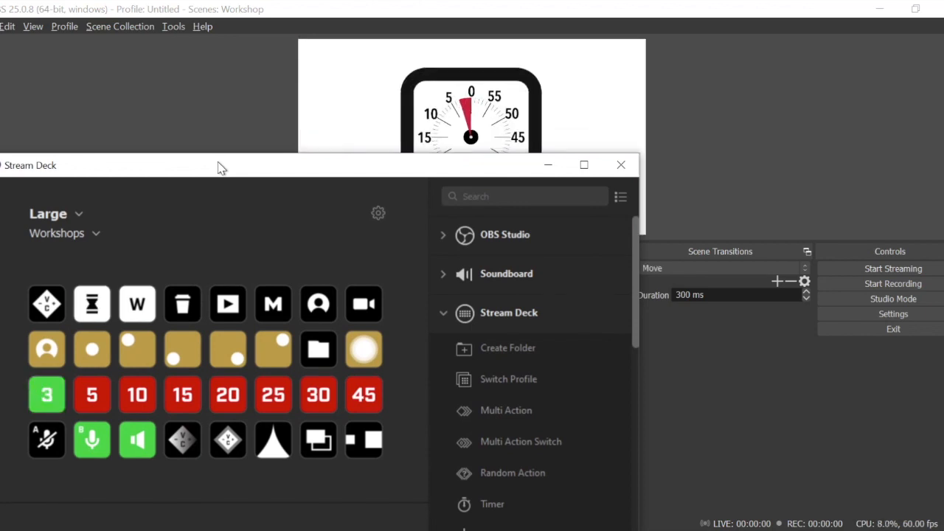
left_click(273, 304)
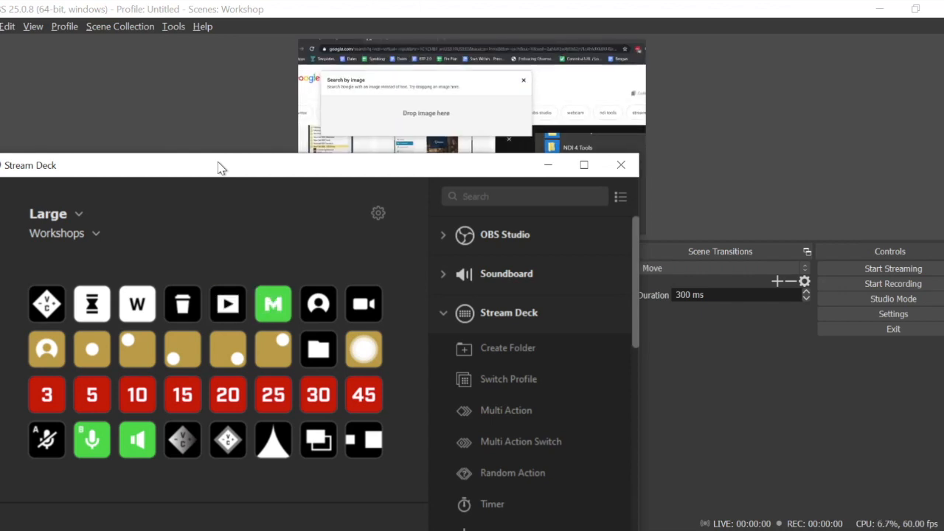
left_click(47, 348)
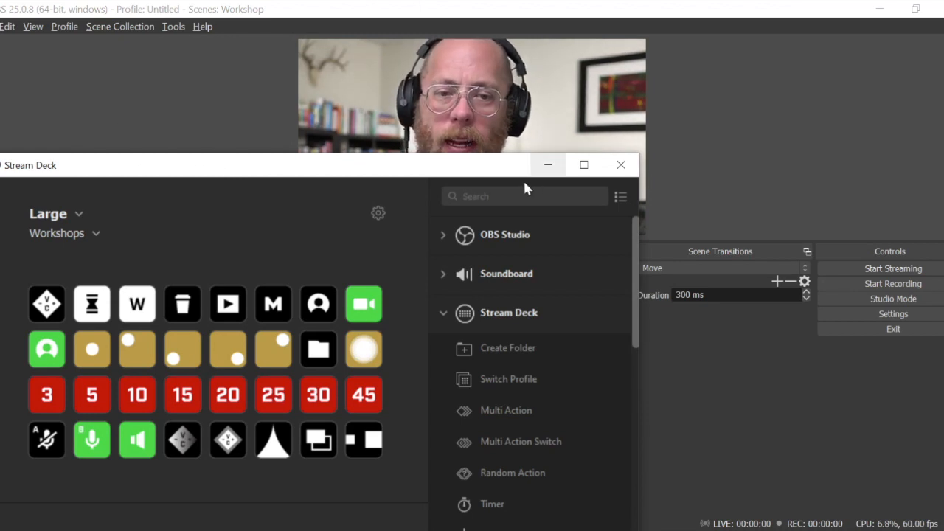
left_click(620, 165)
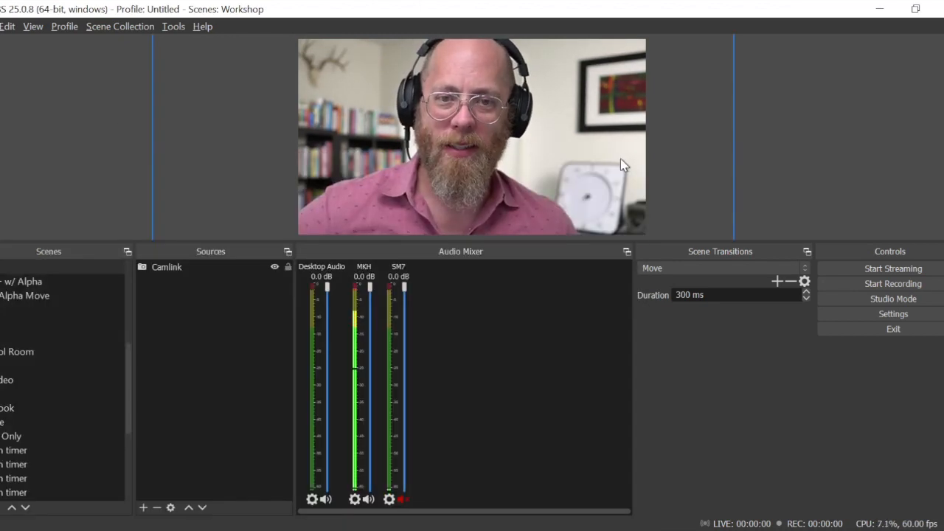